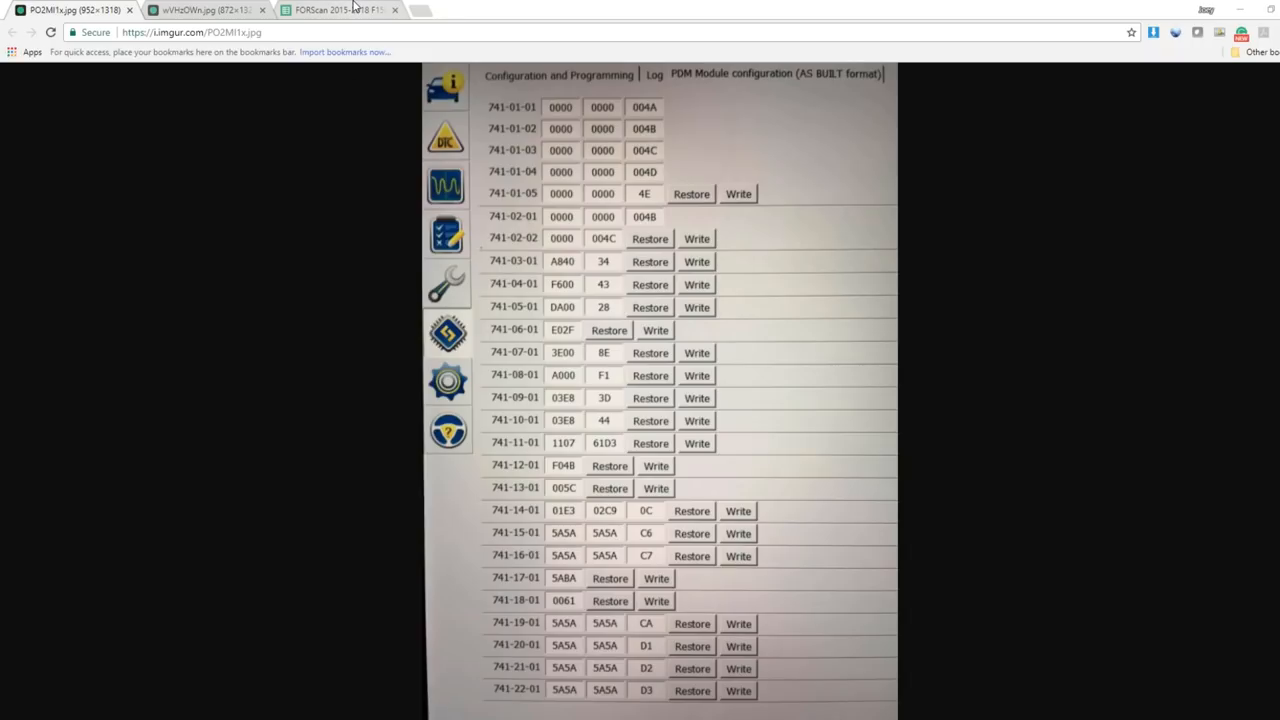
Check the Lincoln-style autofold DDM rows against the PDM and DDM As-Built screenshots, then return to the spreadsheet.
{"action": "left_click", "coordinate": [340, 10]}
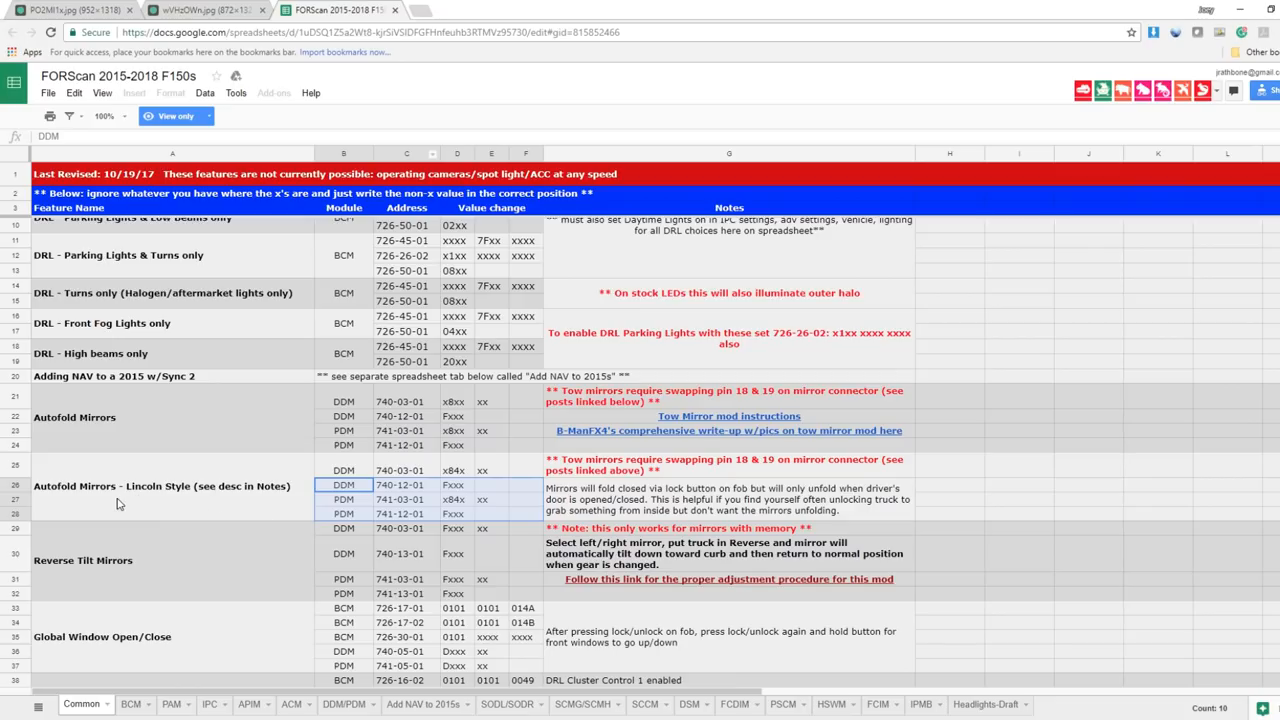
{"action": "mouse_move", "coordinate": [238, 496]}
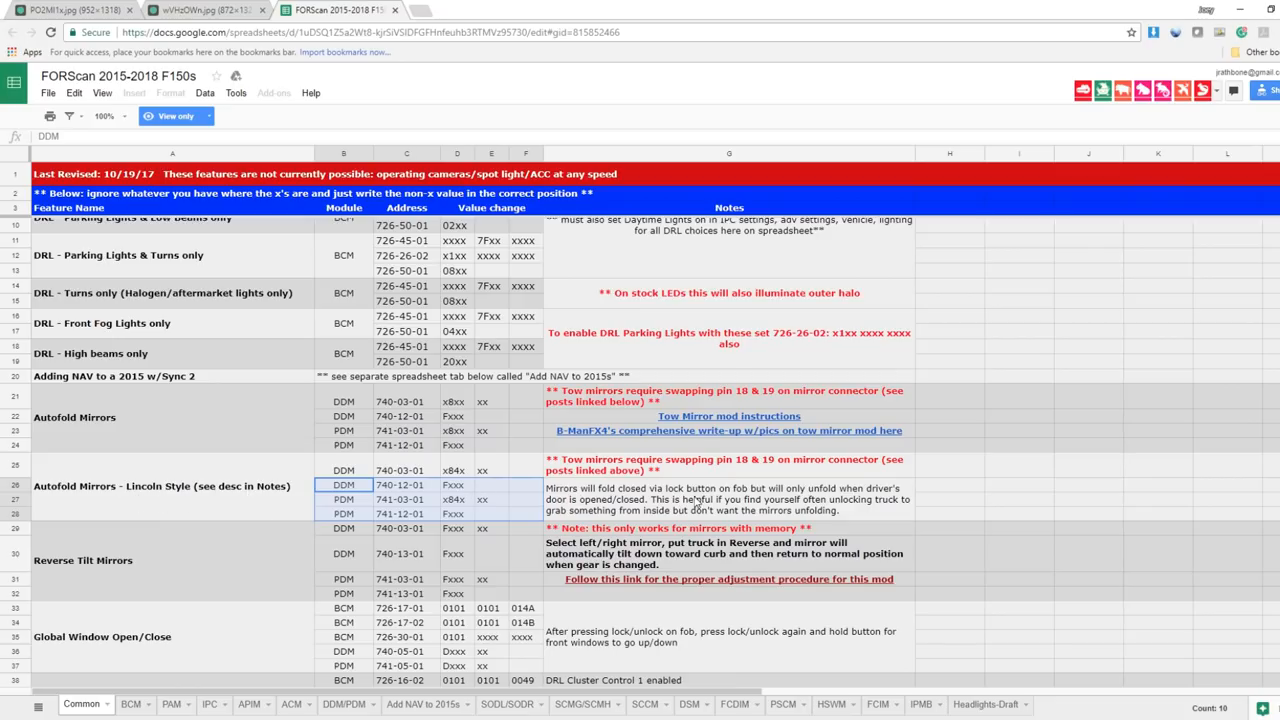
{"action": "mouse_move", "coordinate": [856, 492]}
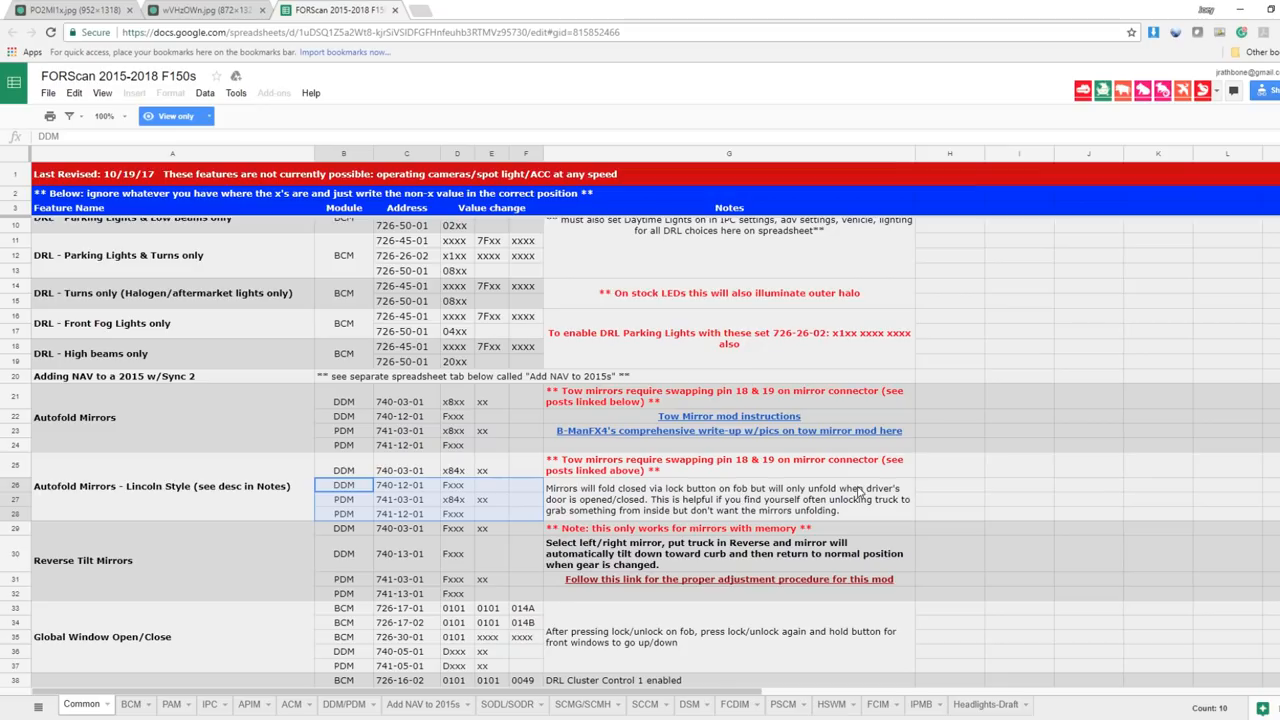
{"action": "mouse_move", "coordinate": [684, 508]}
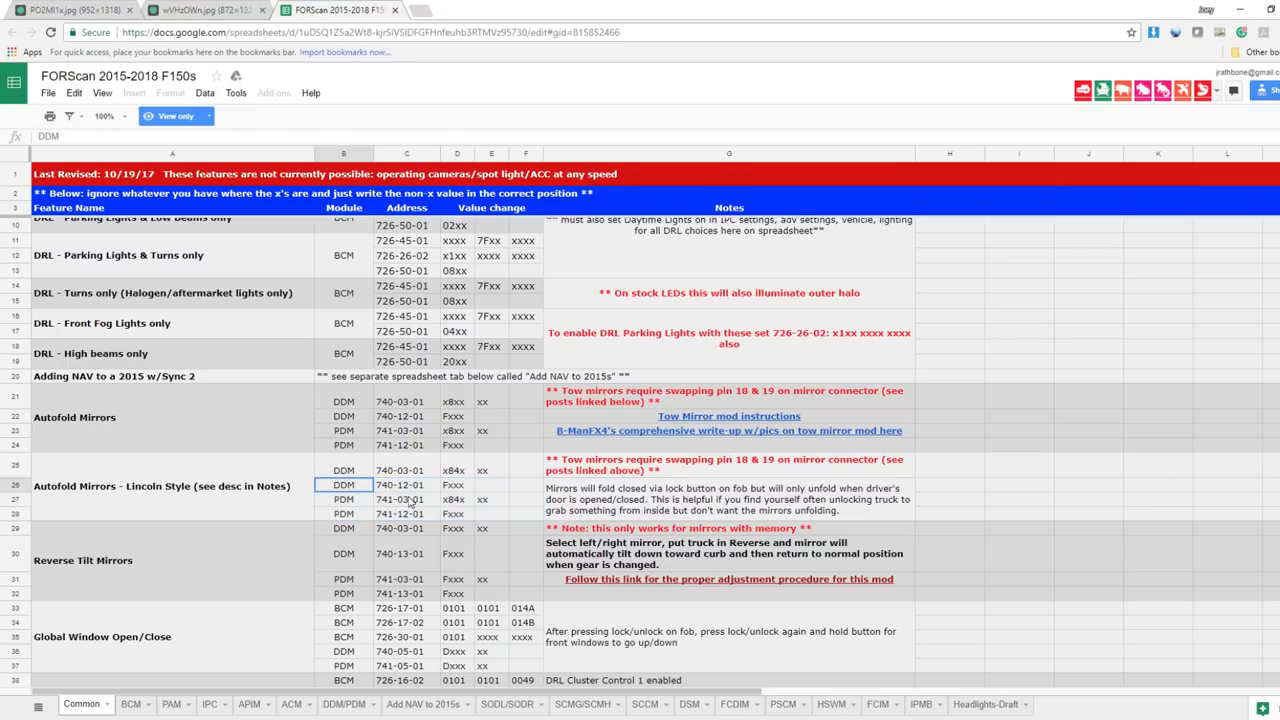
{"action": "left_click", "coordinate": [344, 470]}
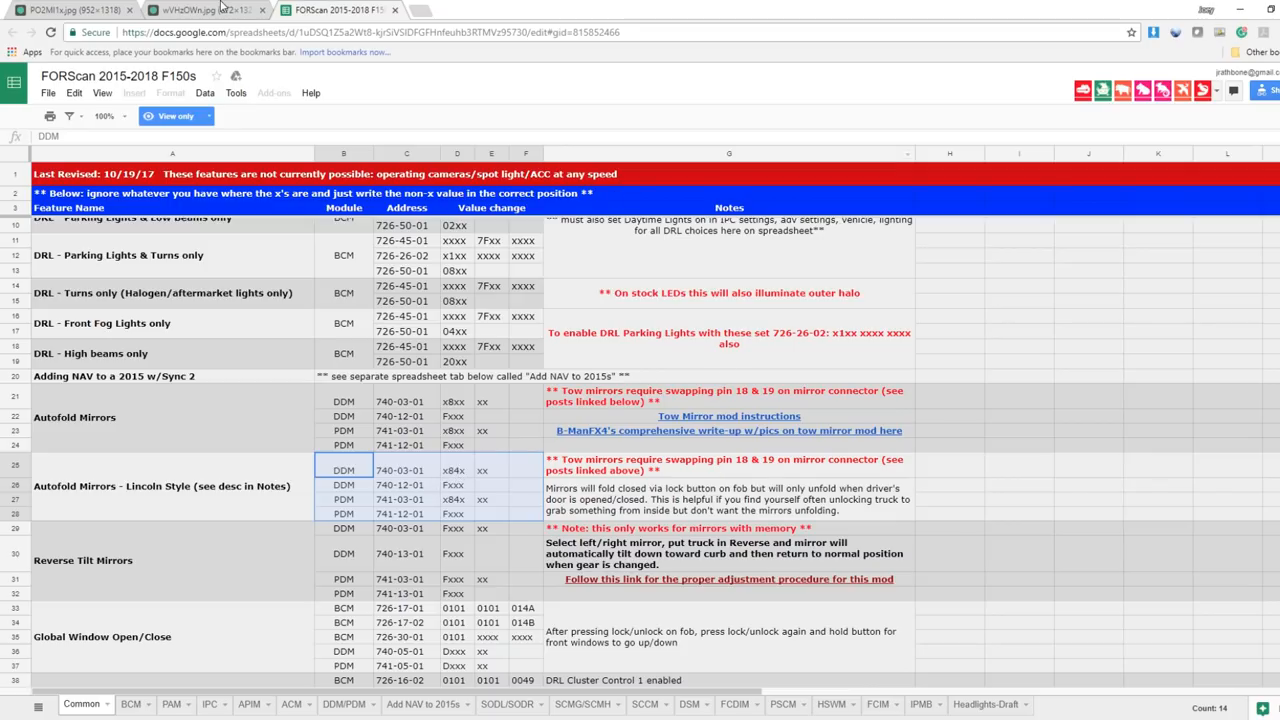
{"action": "left_click", "coordinate": [70, 10]}
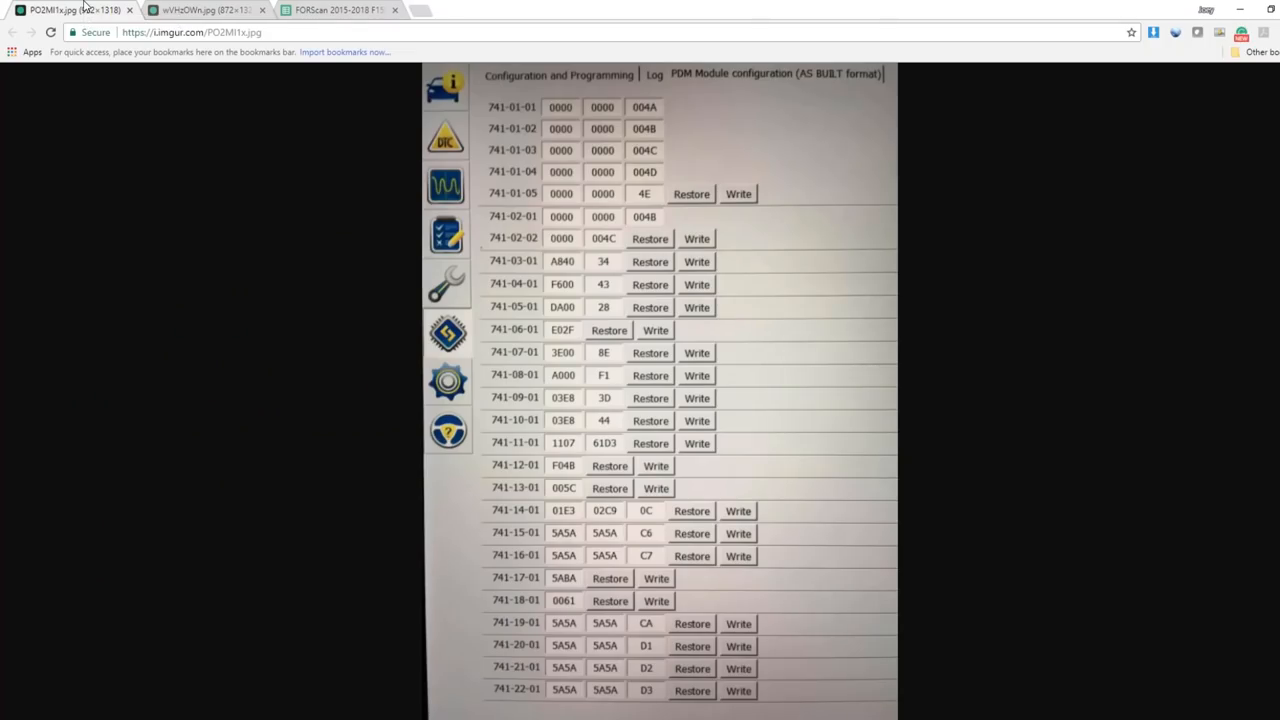
{"action": "left_click", "coordinate": [204, 10]}
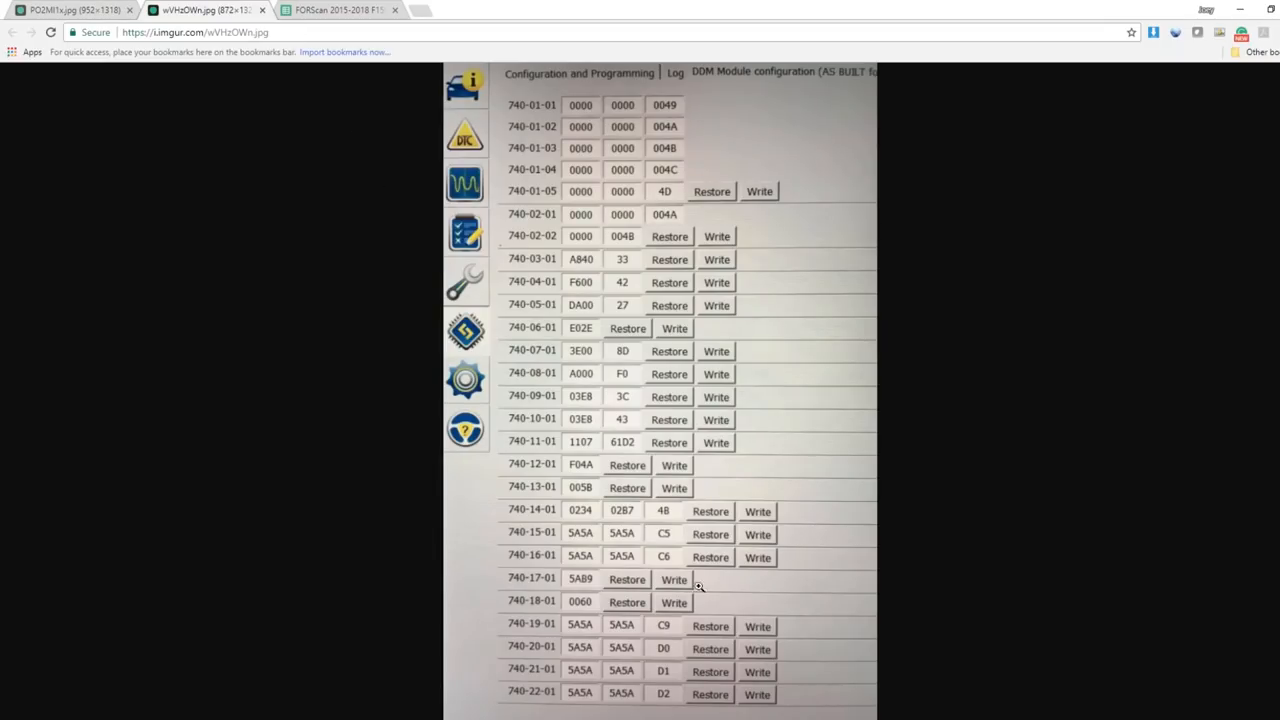
{"action": "mouse_move", "coordinate": [560, 260]}
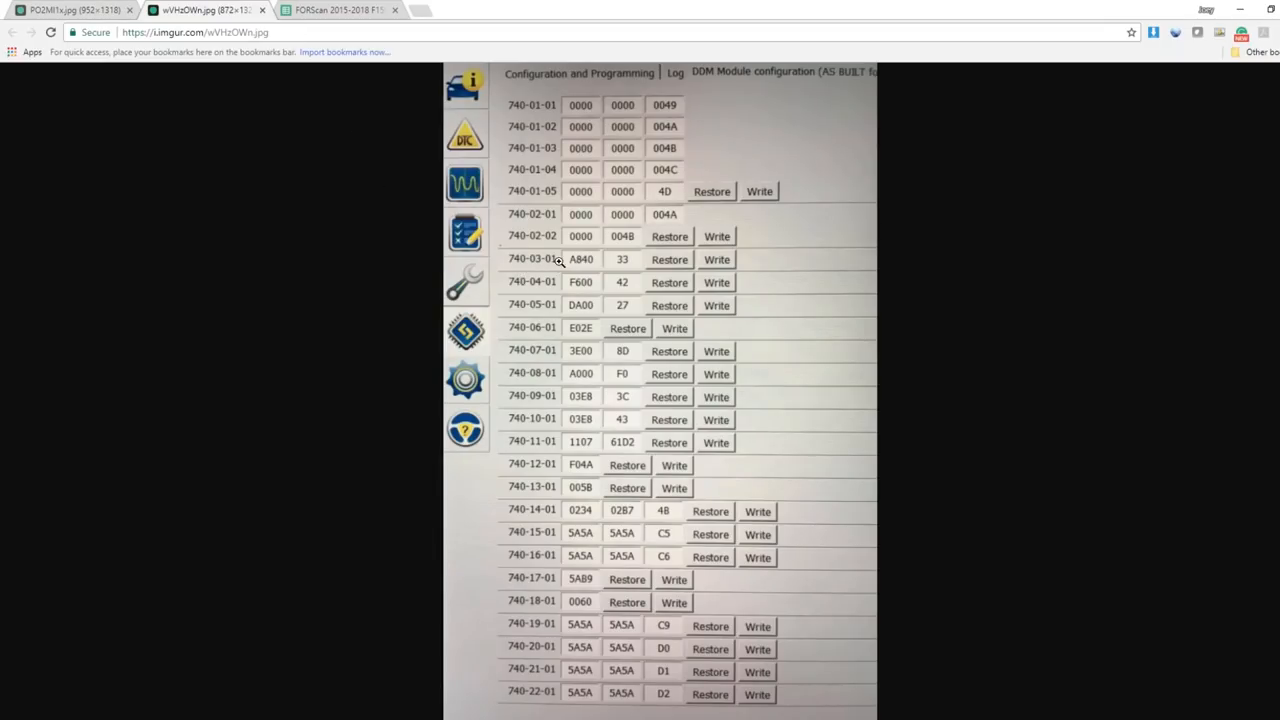
{"action": "mouse_move", "coordinate": [584, 266]}
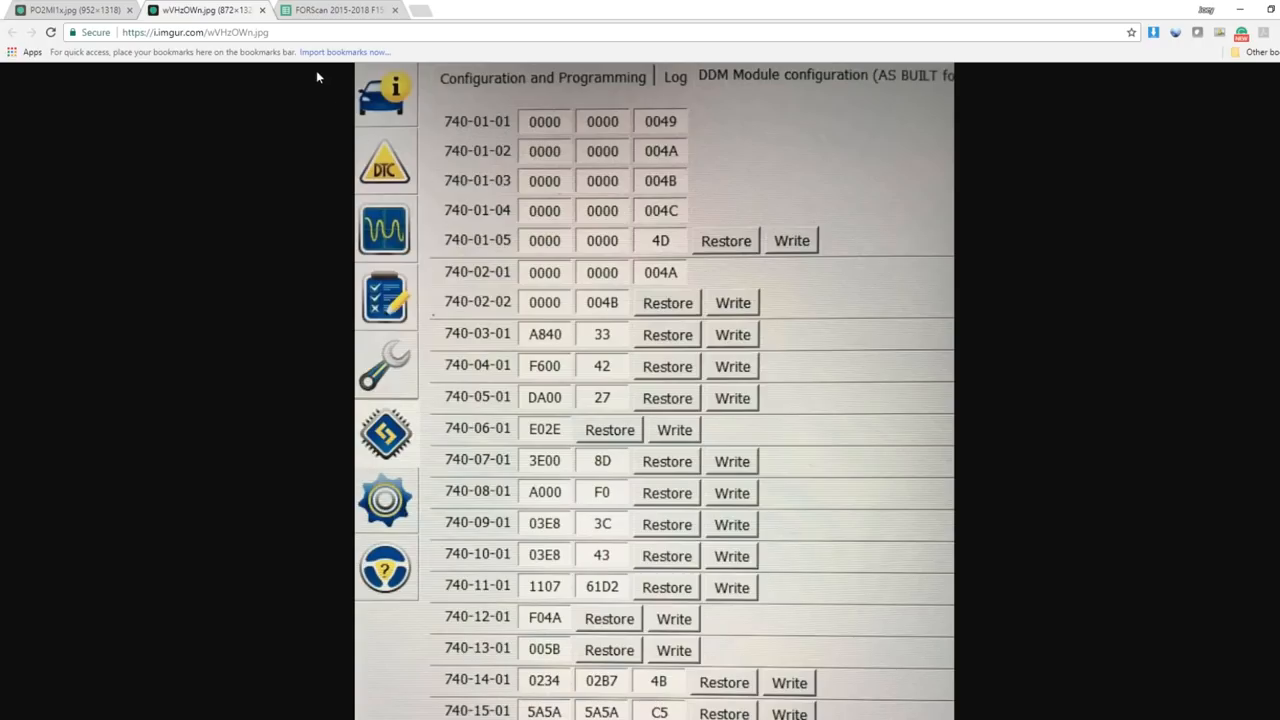
{"action": "left_click", "coordinate": [344, 10]}
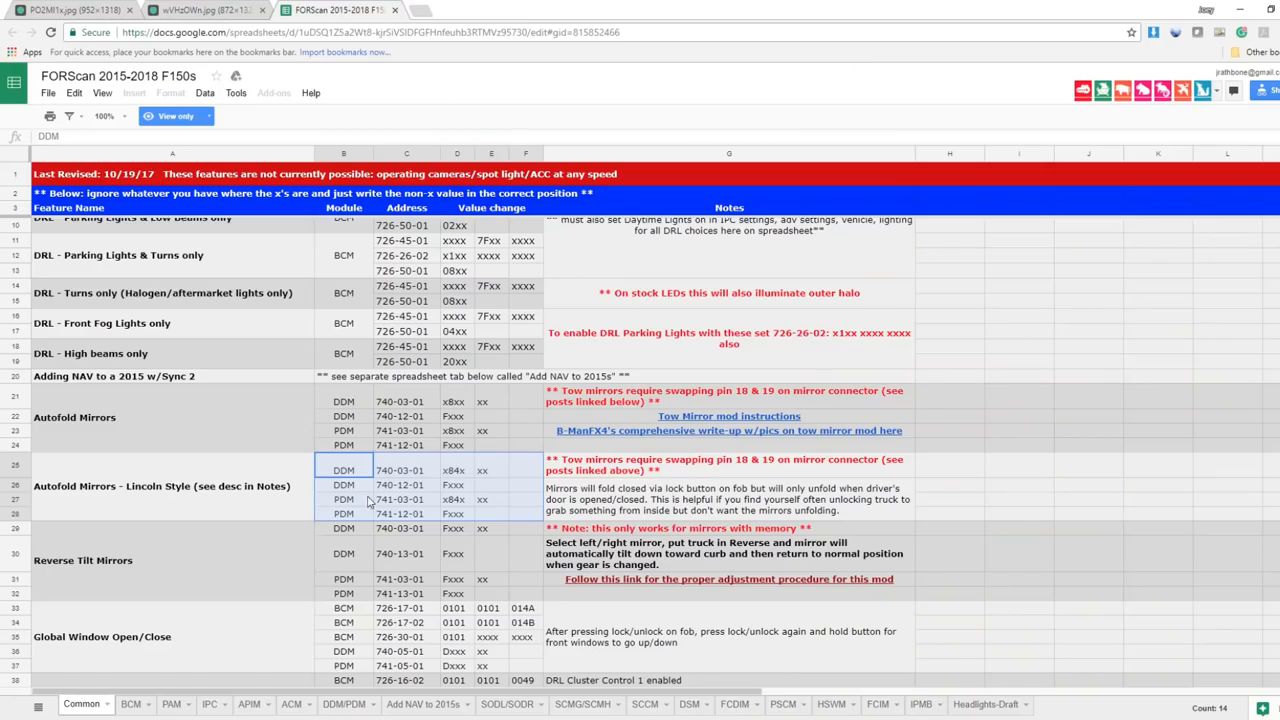
Look up the Fxxx value beside DDM address 740-12-01, then bring the DDM As-Built screenshot back up.
{"action": "left_click", "coordinate": [406, 486]}
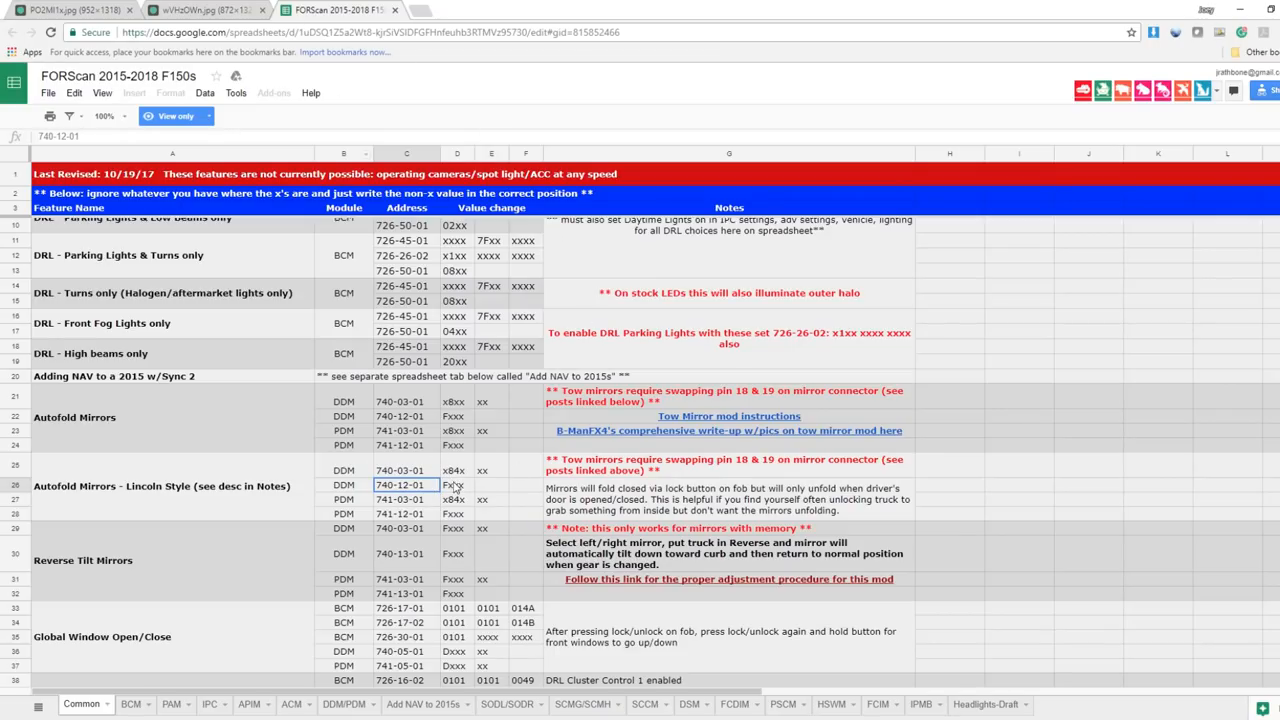
{"action": "left_click", "coordinate": [456, 486]}
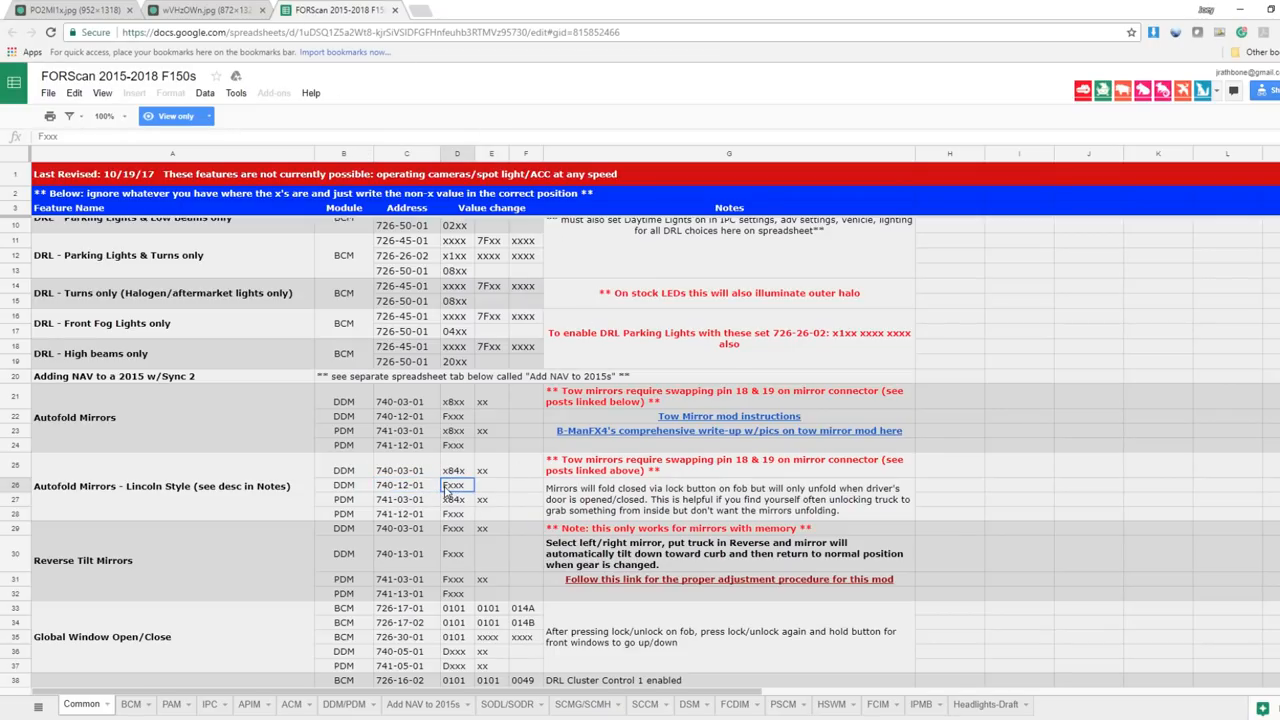
{"action": "left_click", "coordinate": [196, 10]}
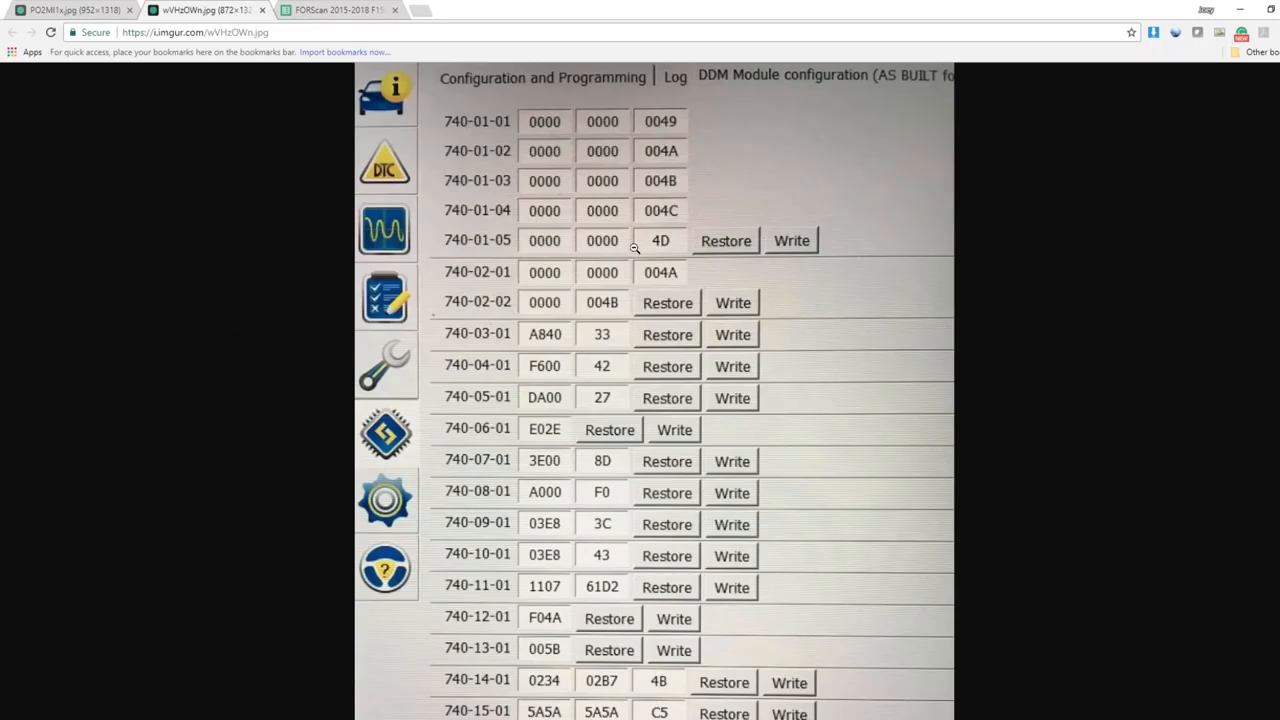
Find row 740-12-01 showing F04A on the DDM screenshot, then return to the FORScan spreadsheet.
{"action": "scroll", "scroll_direction": "down", "scroll_amount": 3}
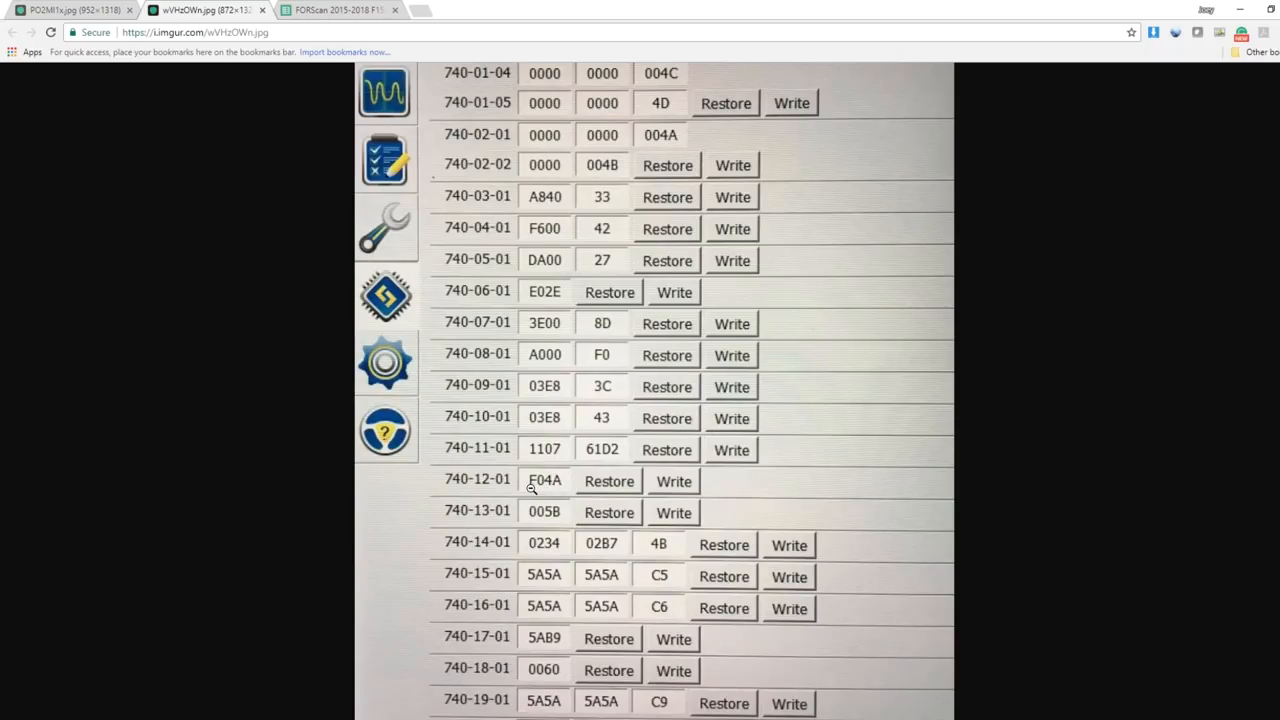
{"action": "scroll", "scroll_direction": "down", "scroll_amount": 3}
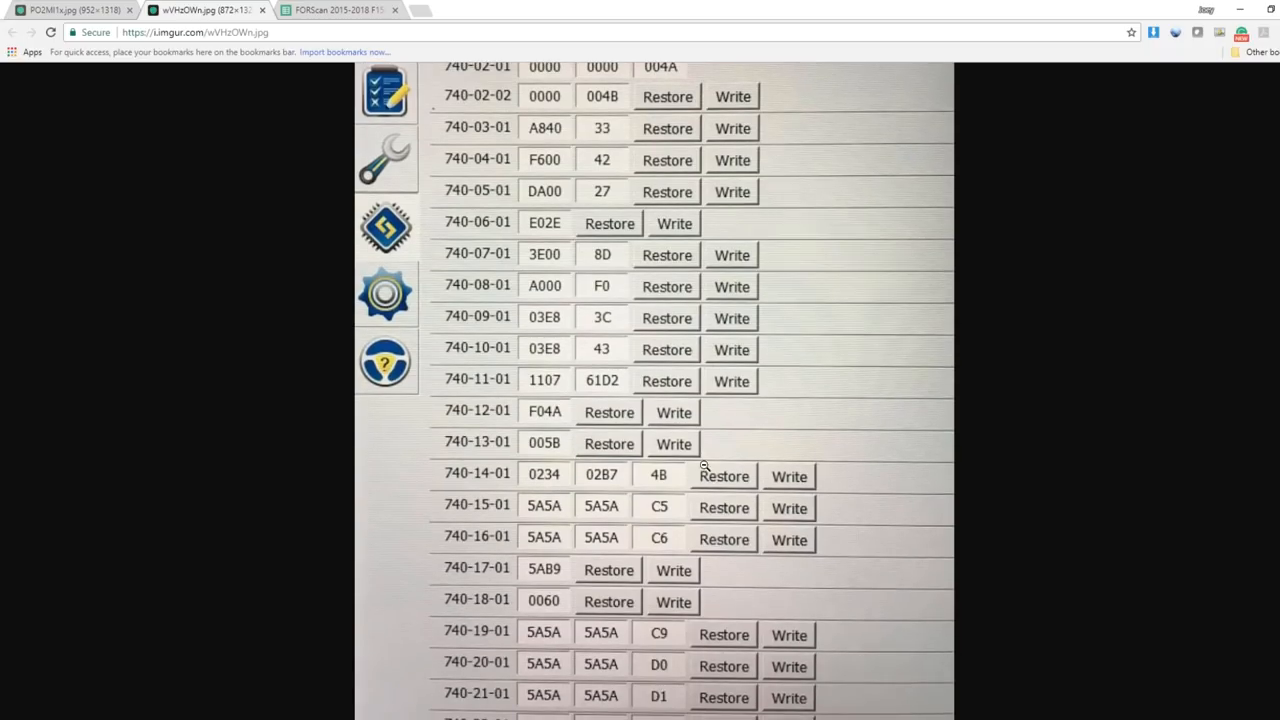
{"action": "scroll", "scroll_direction": "down", "scroll_amount": 3}
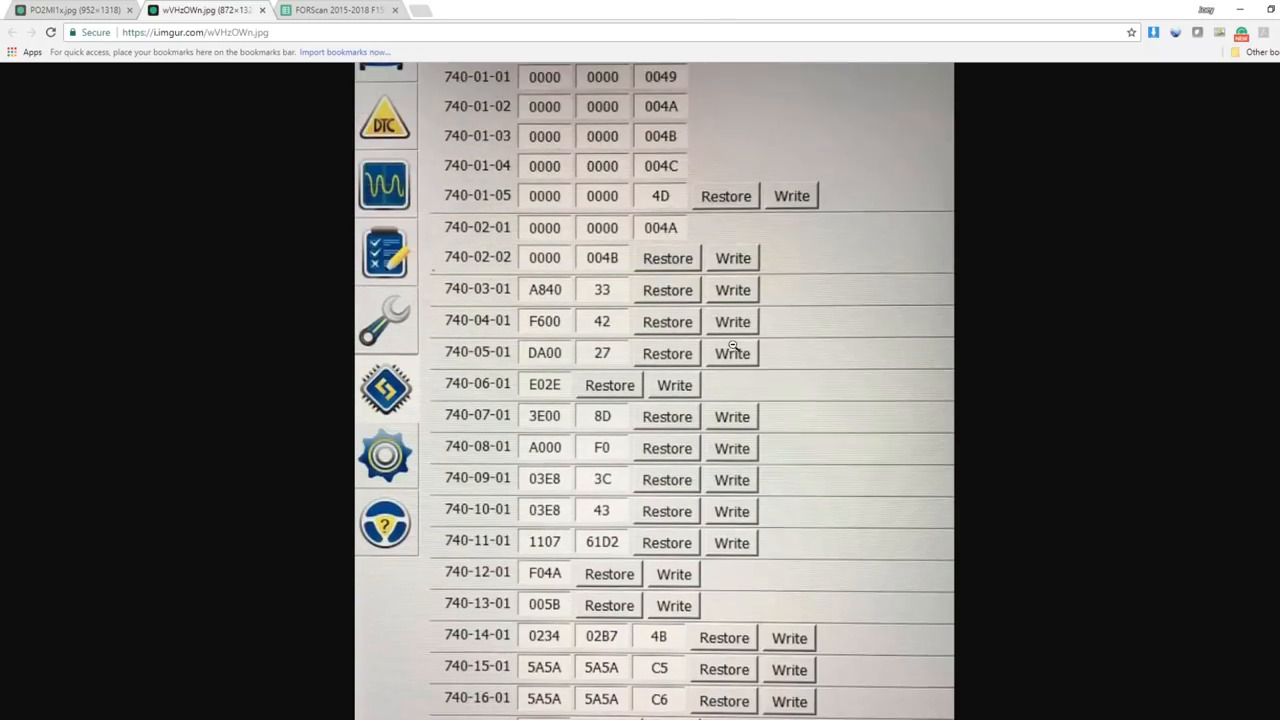
{"action": "scroll", "scroll_direction": "down", "scroll_amount": 3}
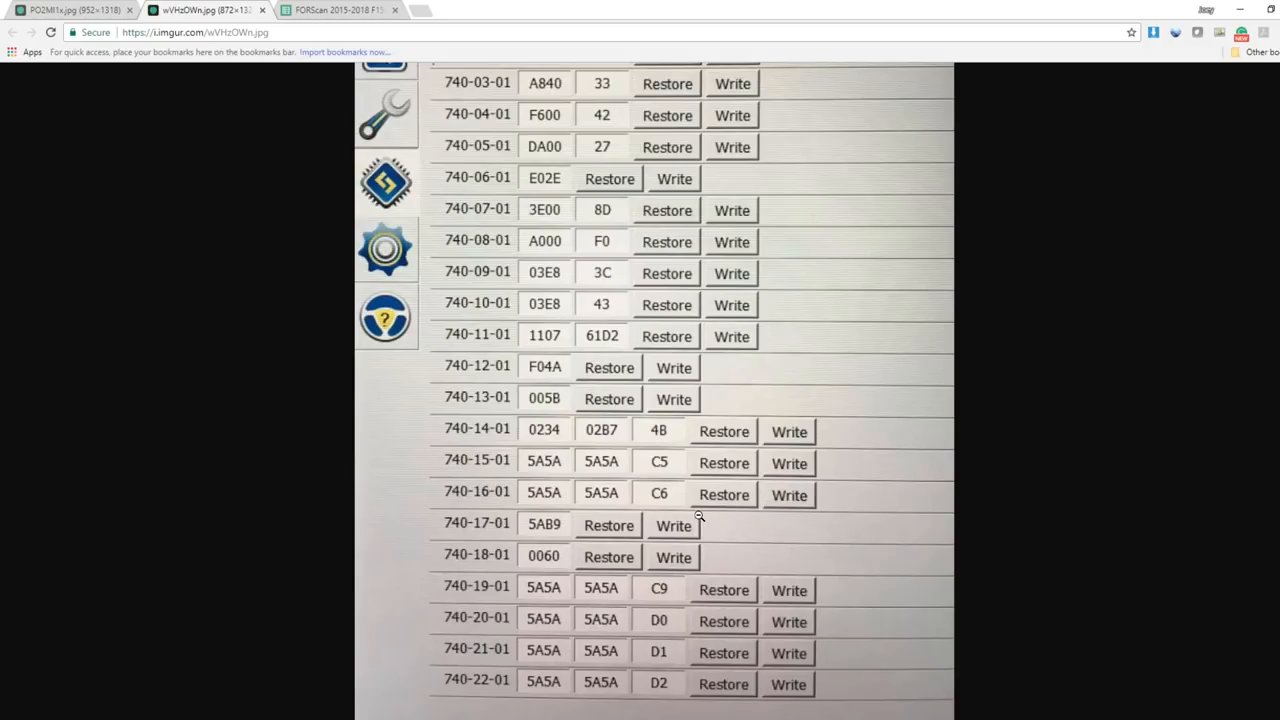
{"action": "mouse_move", "coordinate": [700, 516]}
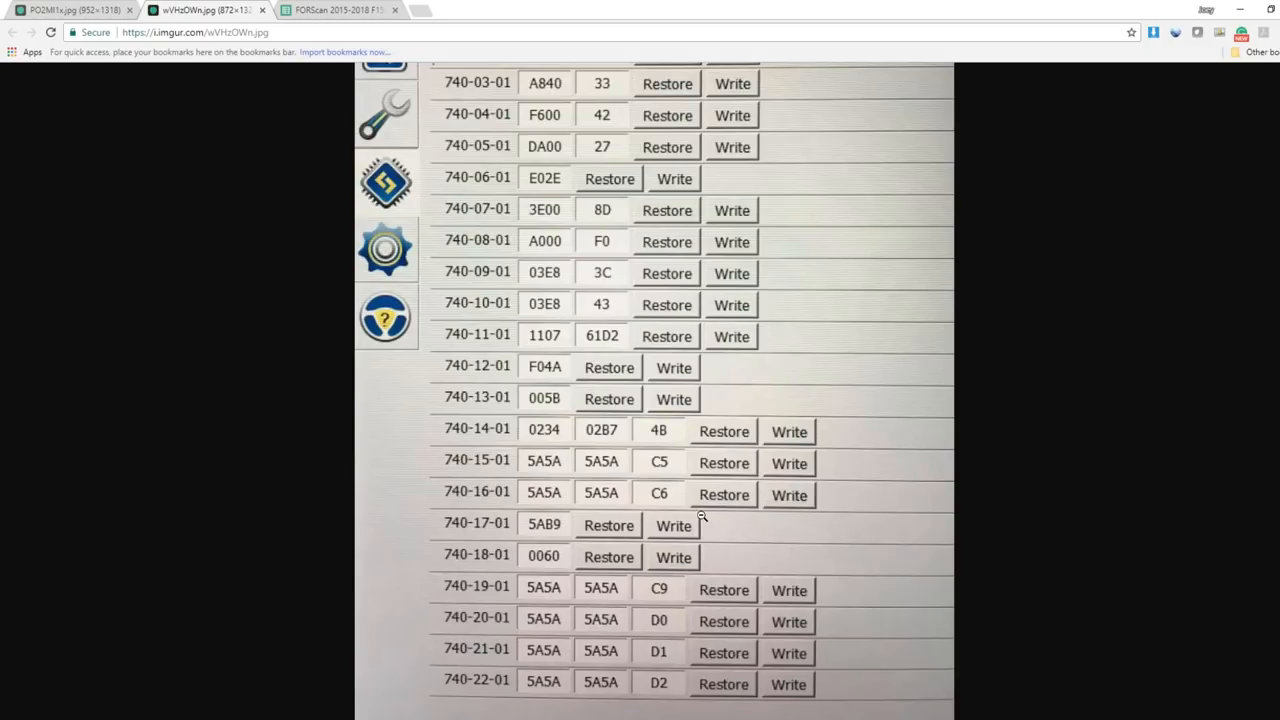
{"action": "mouse_move", "coordinate": [704, 620]}
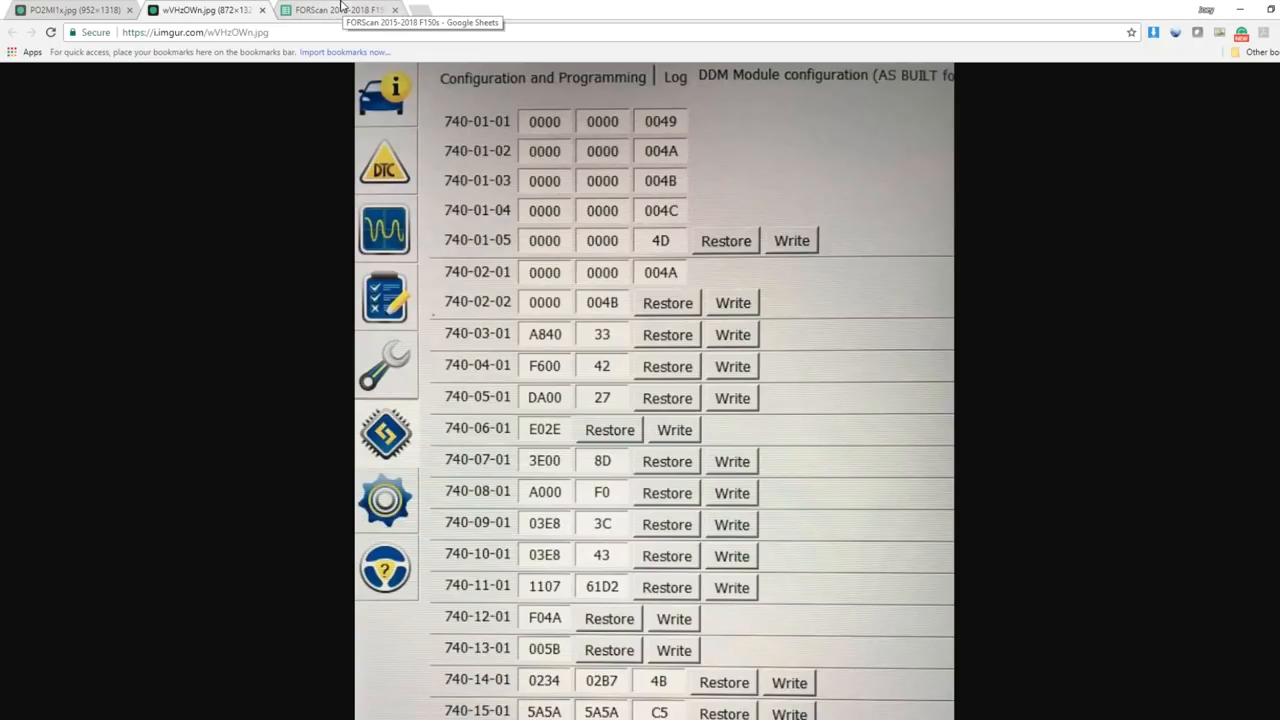
{"action": "left_click", "coordinate": [344, 10]}
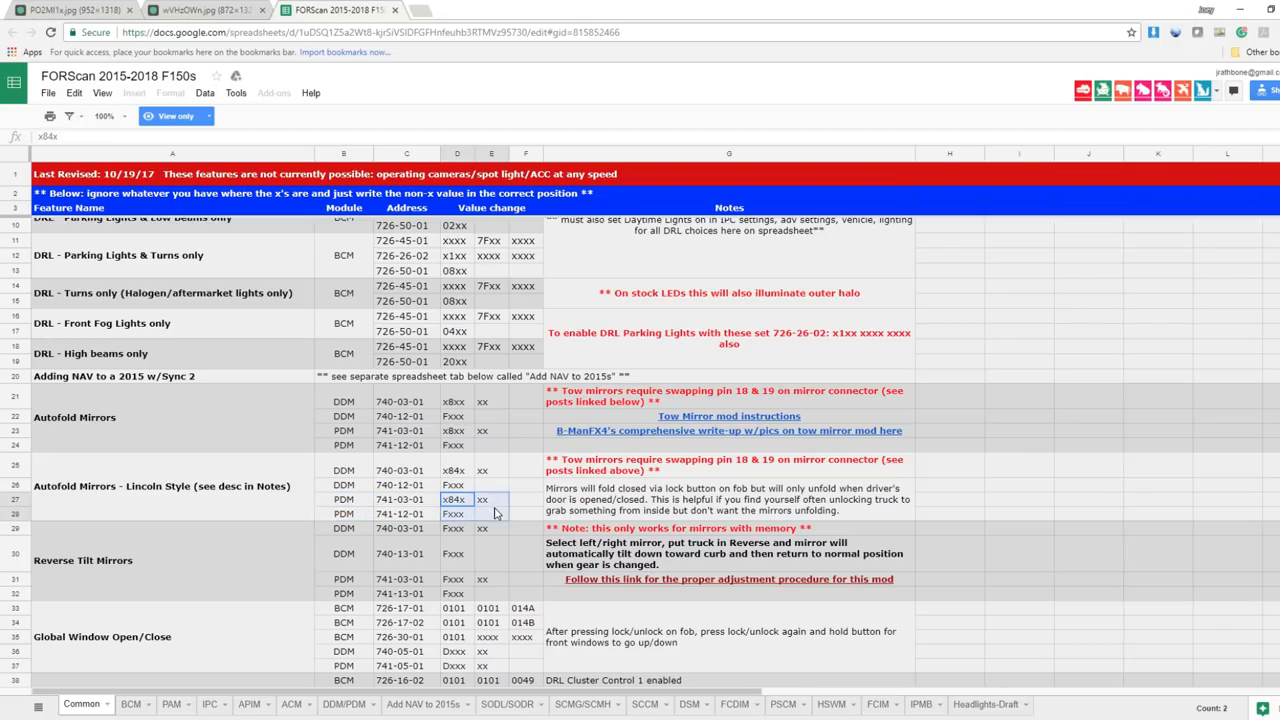
Point out the Lincoln-style PDM 741-12-01 row, then bring up the PDM As-Built screenshot.
{"action": "left_click", "coordinate": [344, 500]}
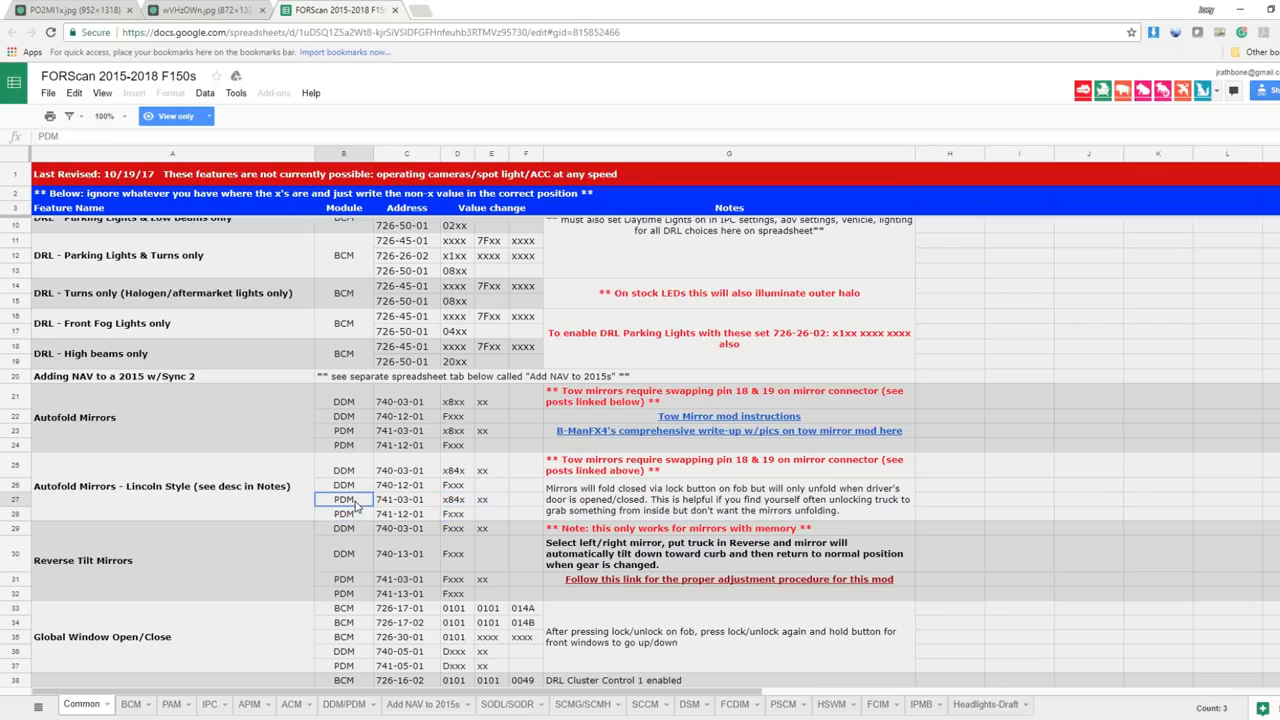
{"action": "mouse_move", "coordinate": [362, 508]}
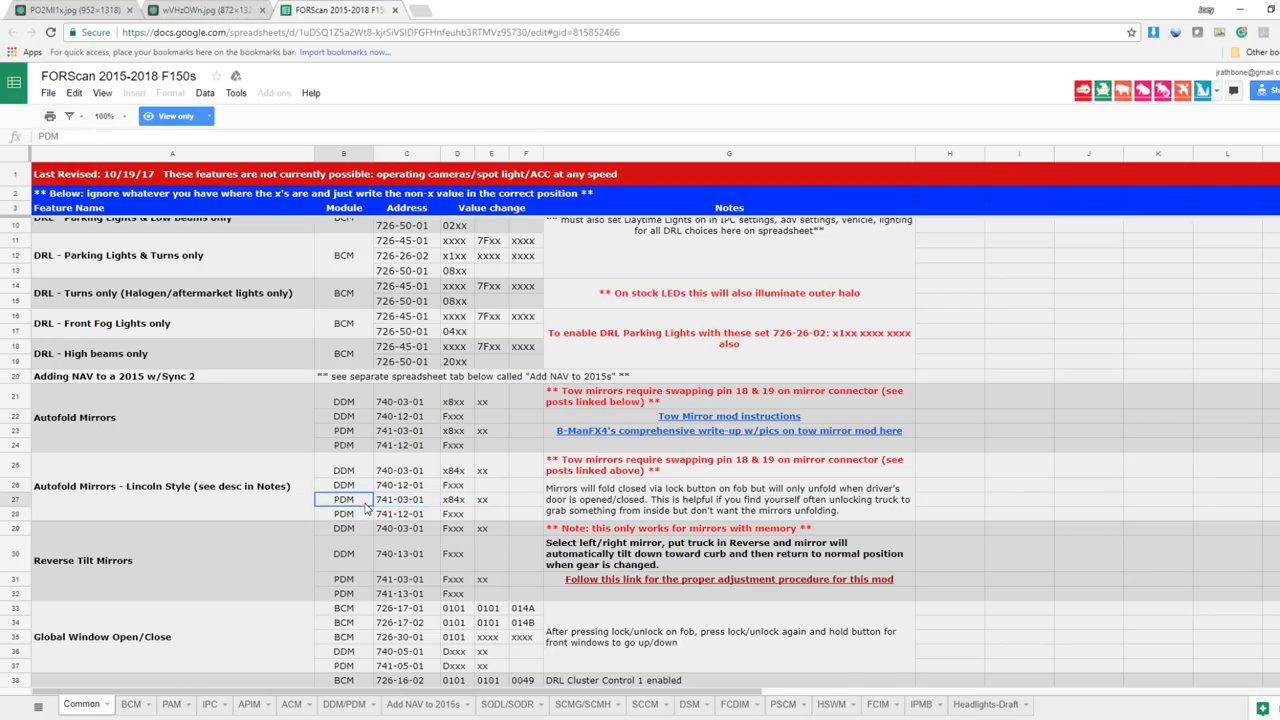
{"action": "left_click", "coordinate": [70, 10]}
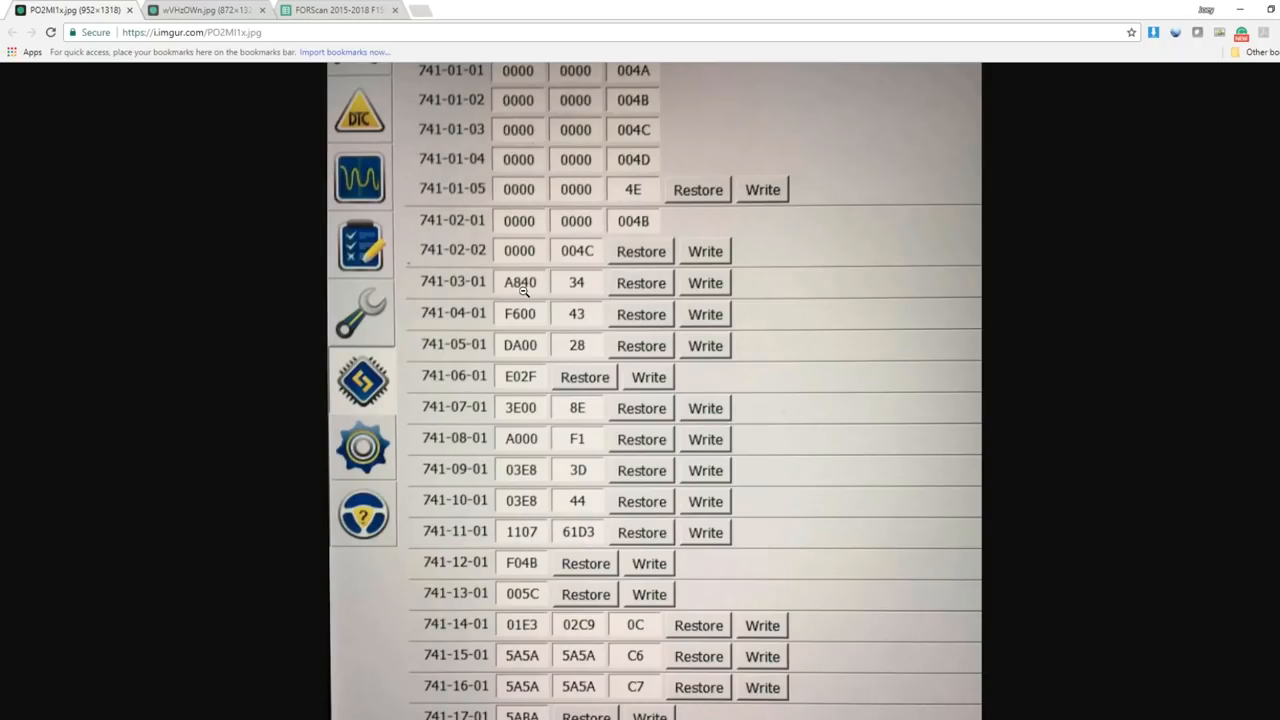
Check 741-12-01 value F04B on the PDM screenshot, glance at the DDM screenshot, and return to the spreadsheet.
{"action": "scroll", "scroll_direction": "down", "scroll_amount": 3}
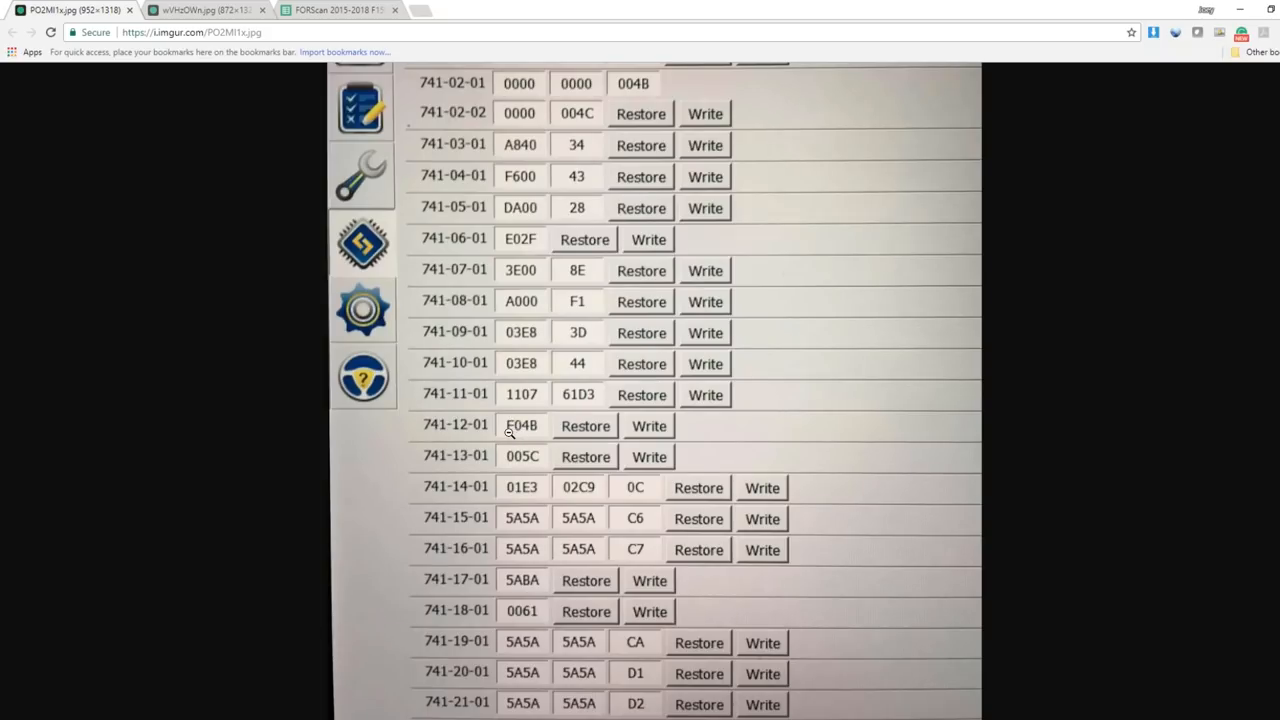
{"action": "scroll", "scroll_direction": "down", "scroll_amount": 3}
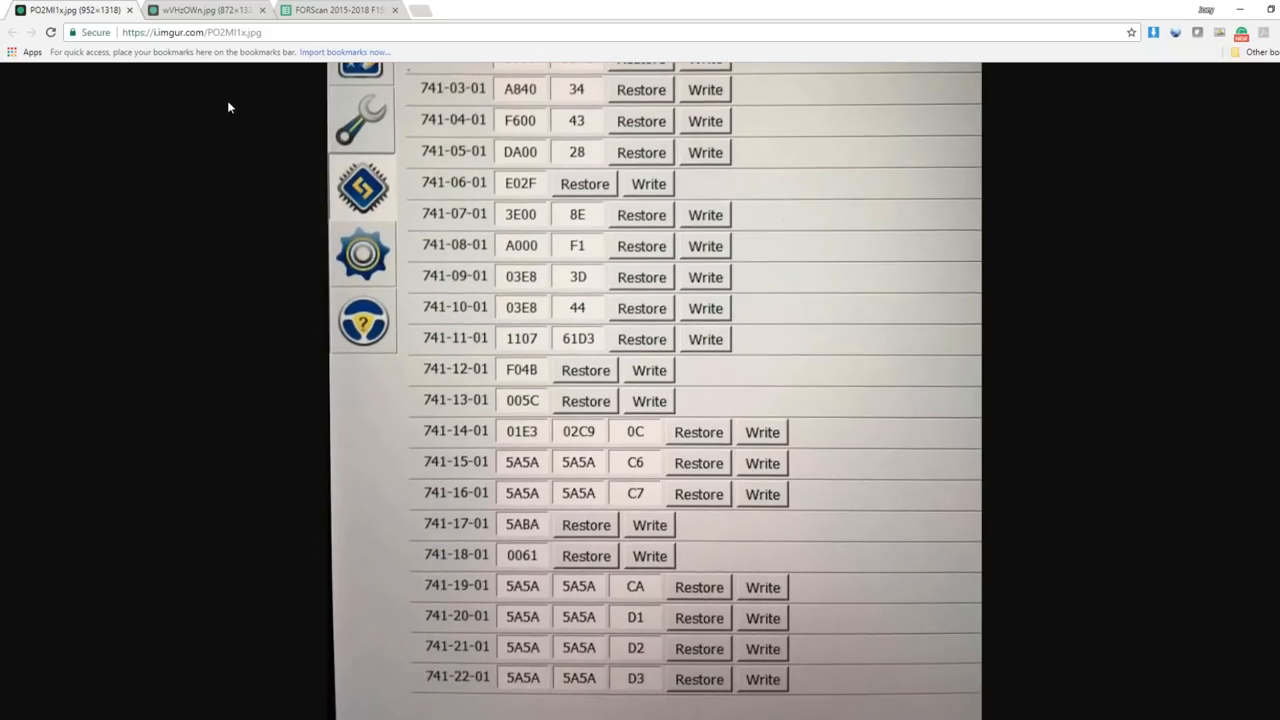
{"action": "left_click", "coordinate": [200, 10]}
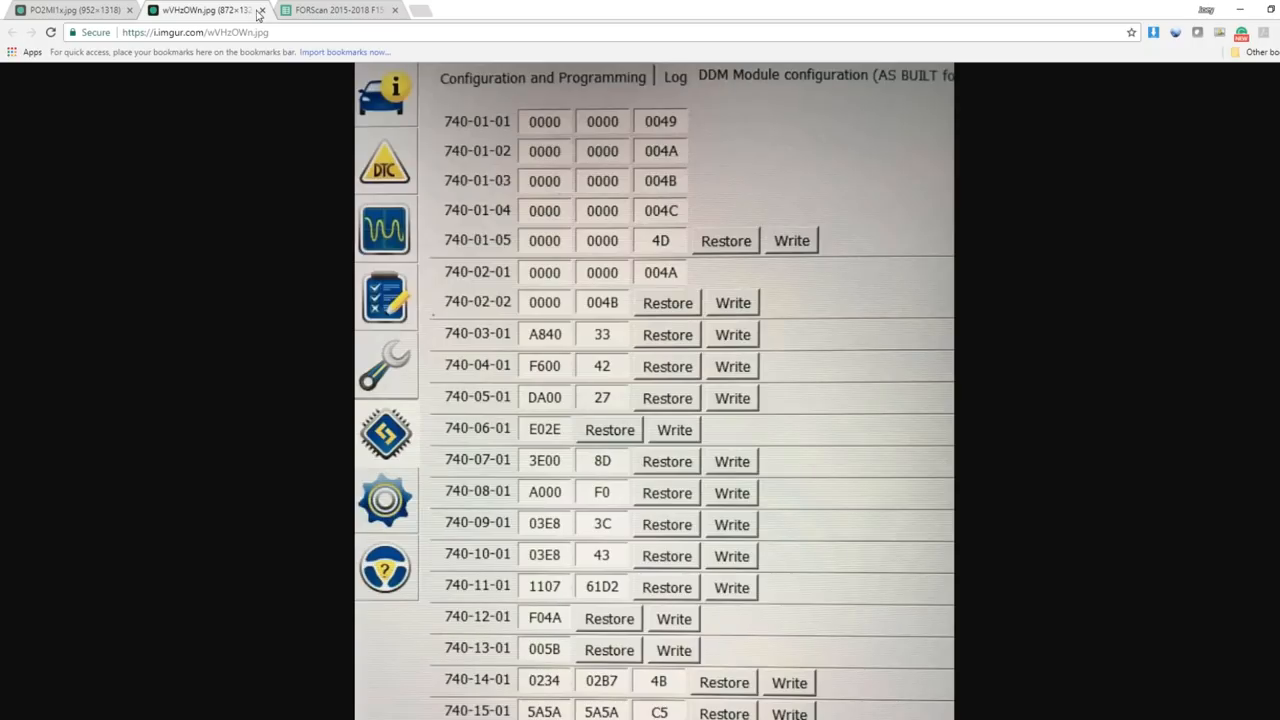
{"action": "left_click", "coordinate": [344, 10]}
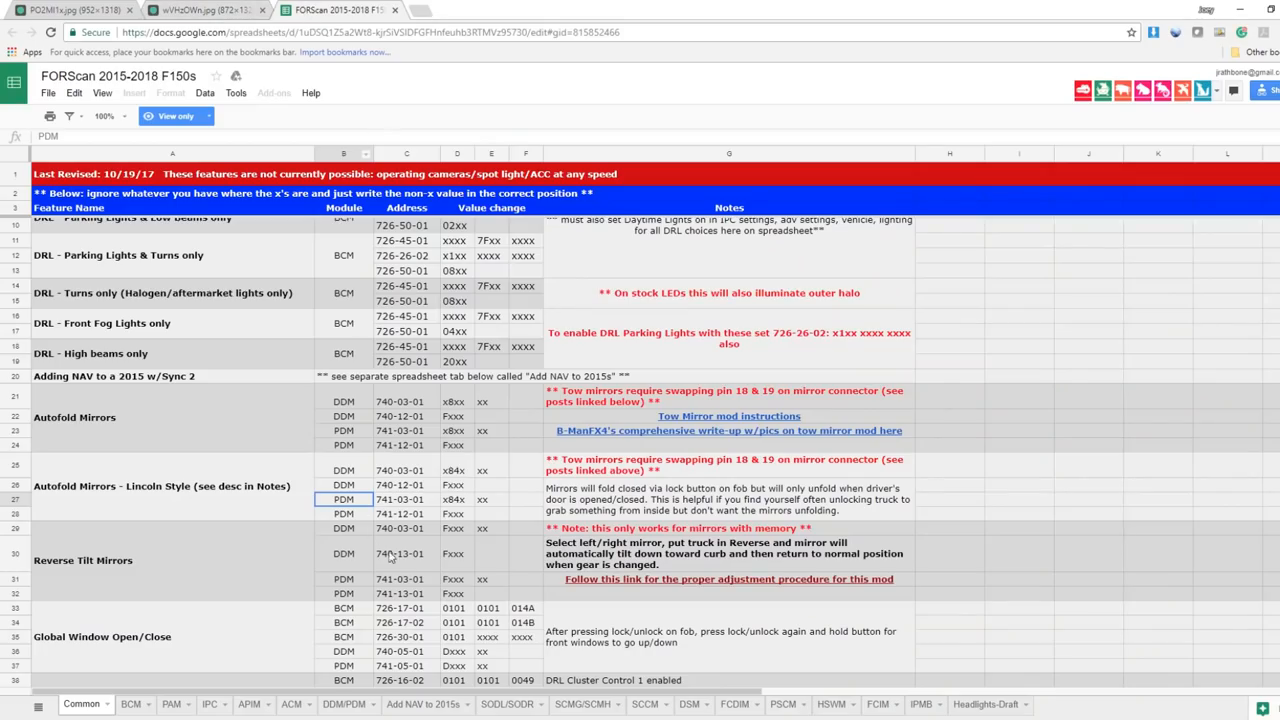
{"action": "left_click", "coordinate": [172, 486]}
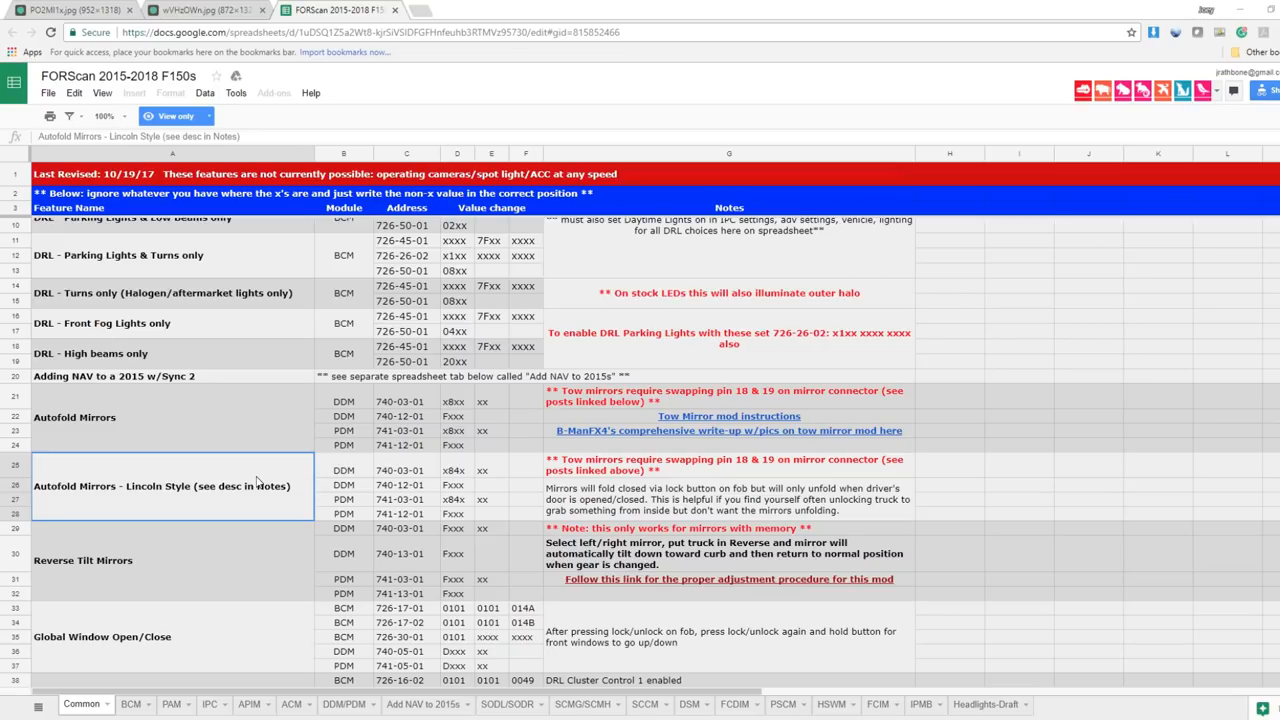
{"action": "mouse_move", "coordinate": [268, 486]}
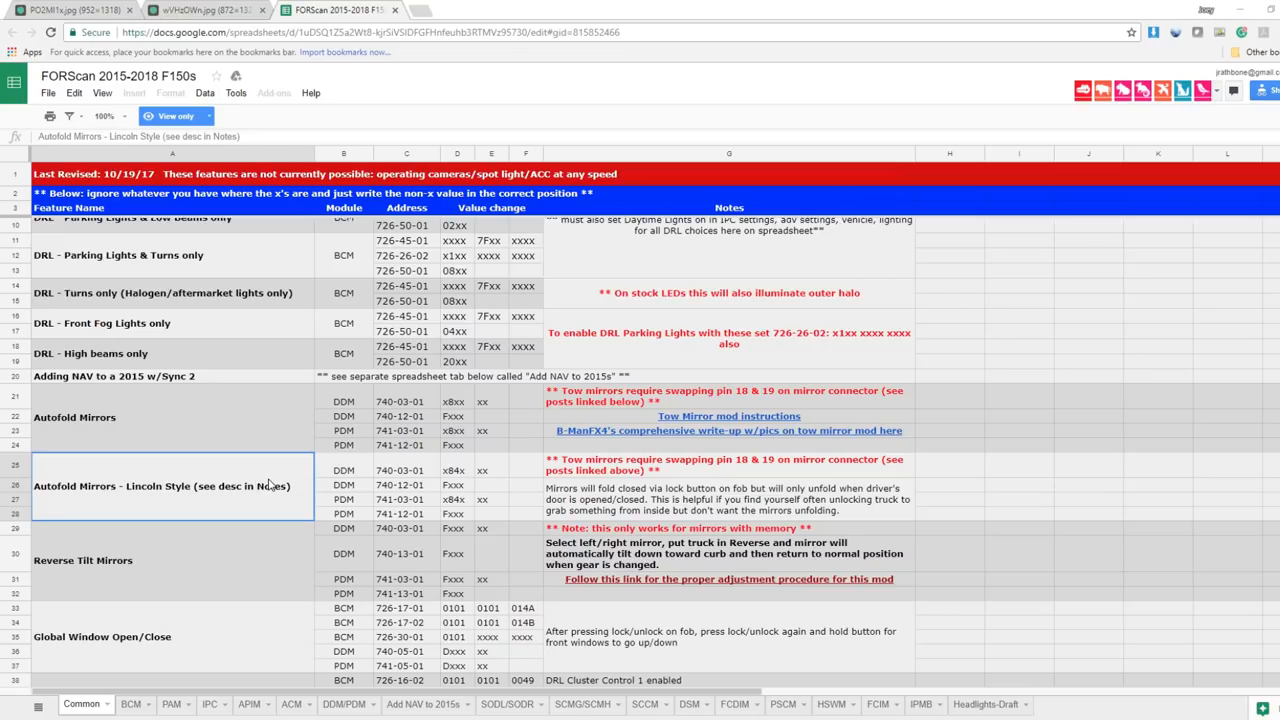
{"action": "mouse_move", "coordinate": [416, 348]}
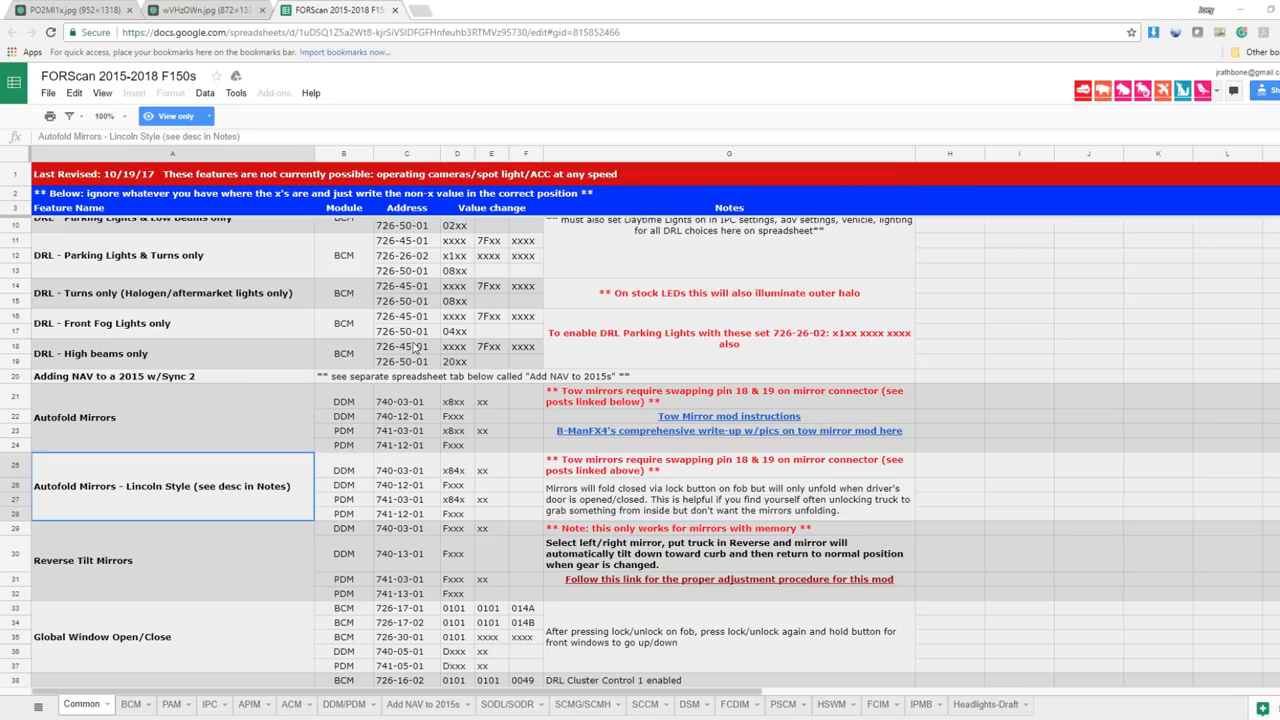
{"action": "scroll", "scroll_direction": "down", "scroll_amount": 3}
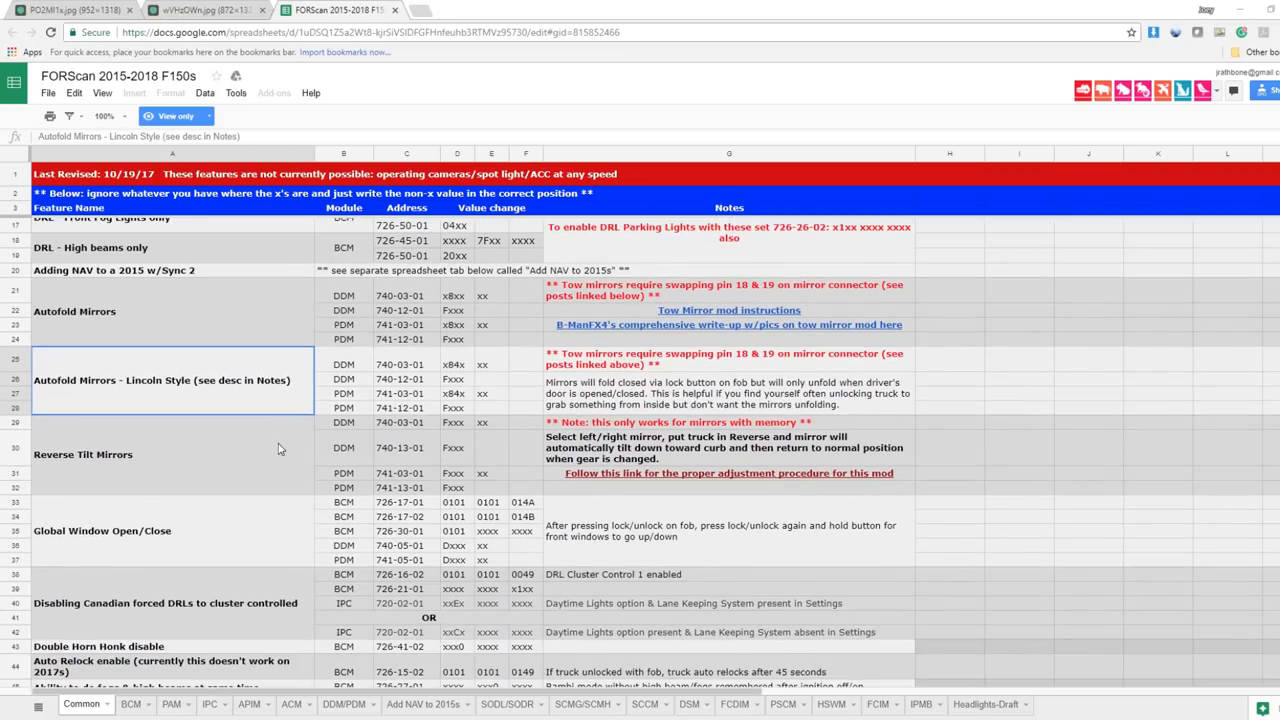
{"action": "scroll", "scroll_direction": "down", "scroll_amount": 3}
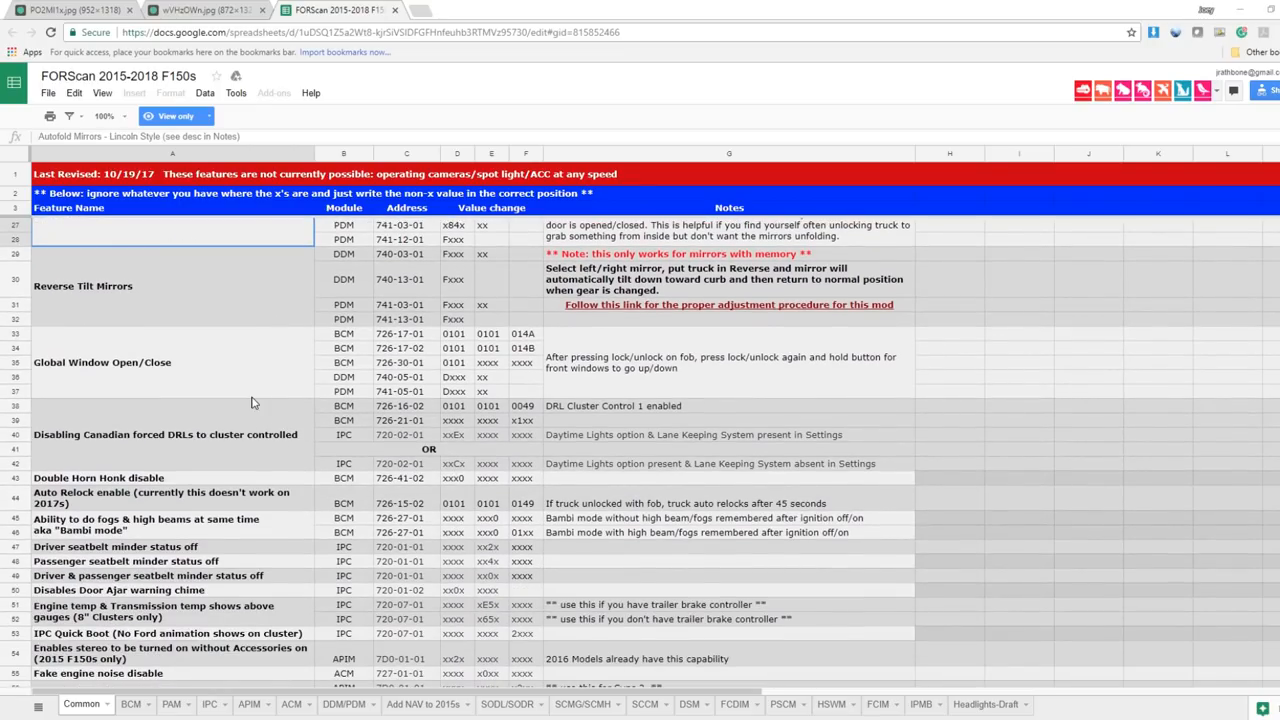
{"action": "mouse_move", "coordinate": [240, 572]}
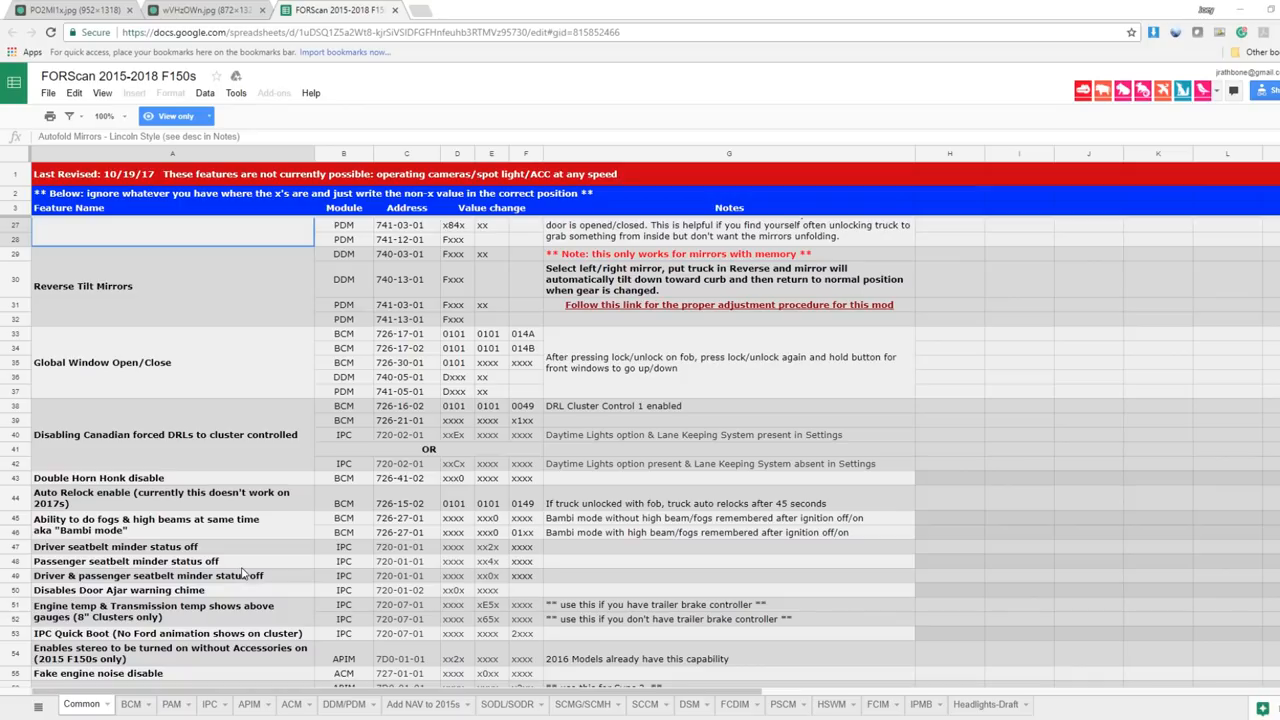
{"action": "left_click", "coordinate": [180, 524]}
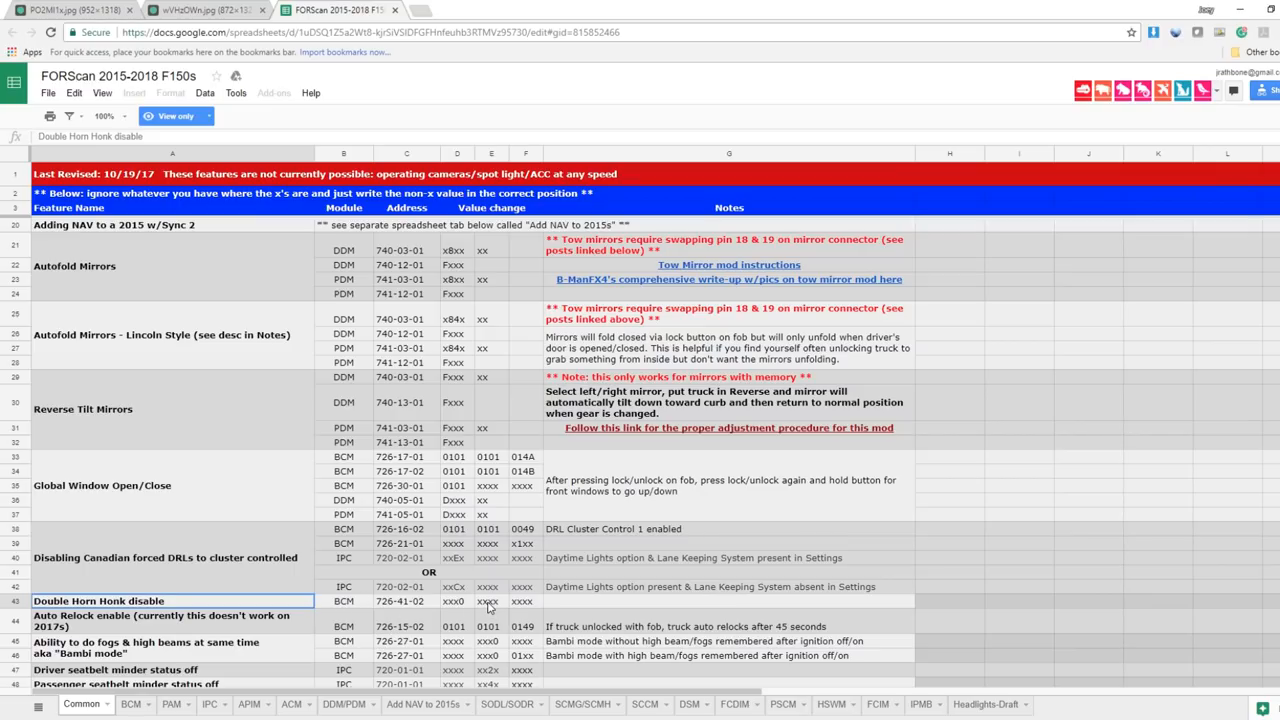
{"action": "mouse_move", "coordinate": [522, 608]}
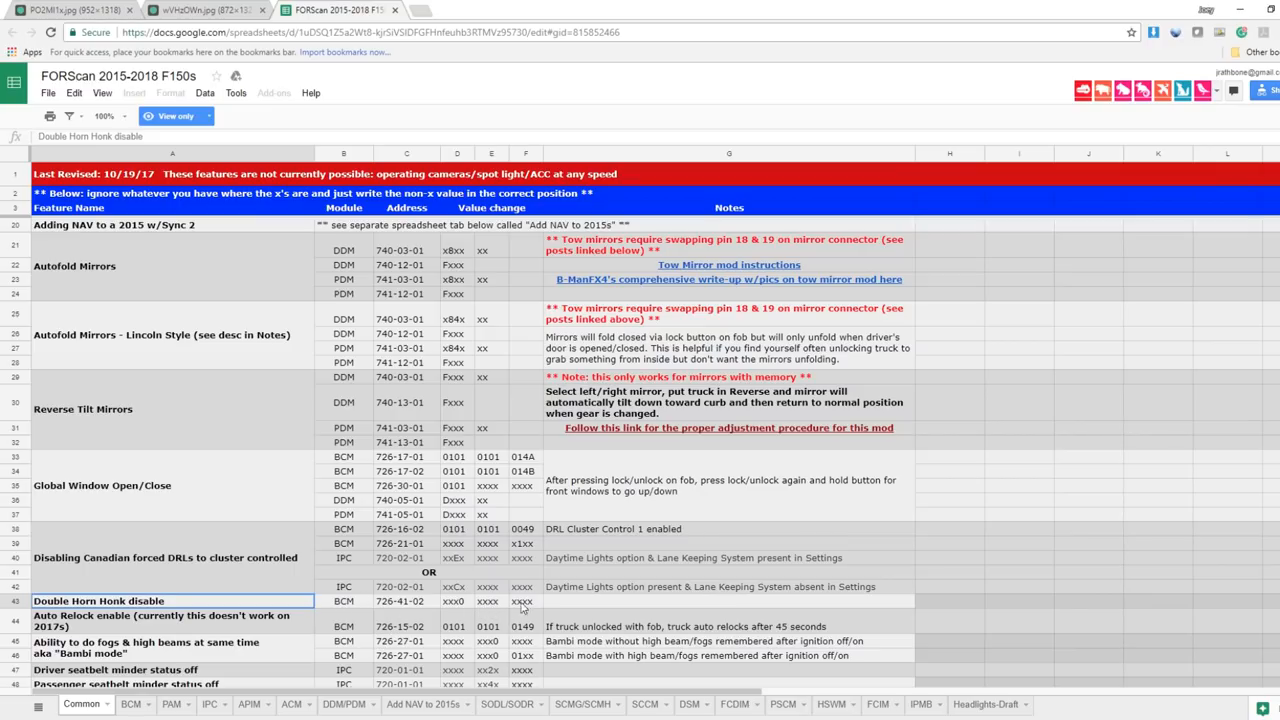
{"action": "mouse_move", "coordinate": [520, 568]}
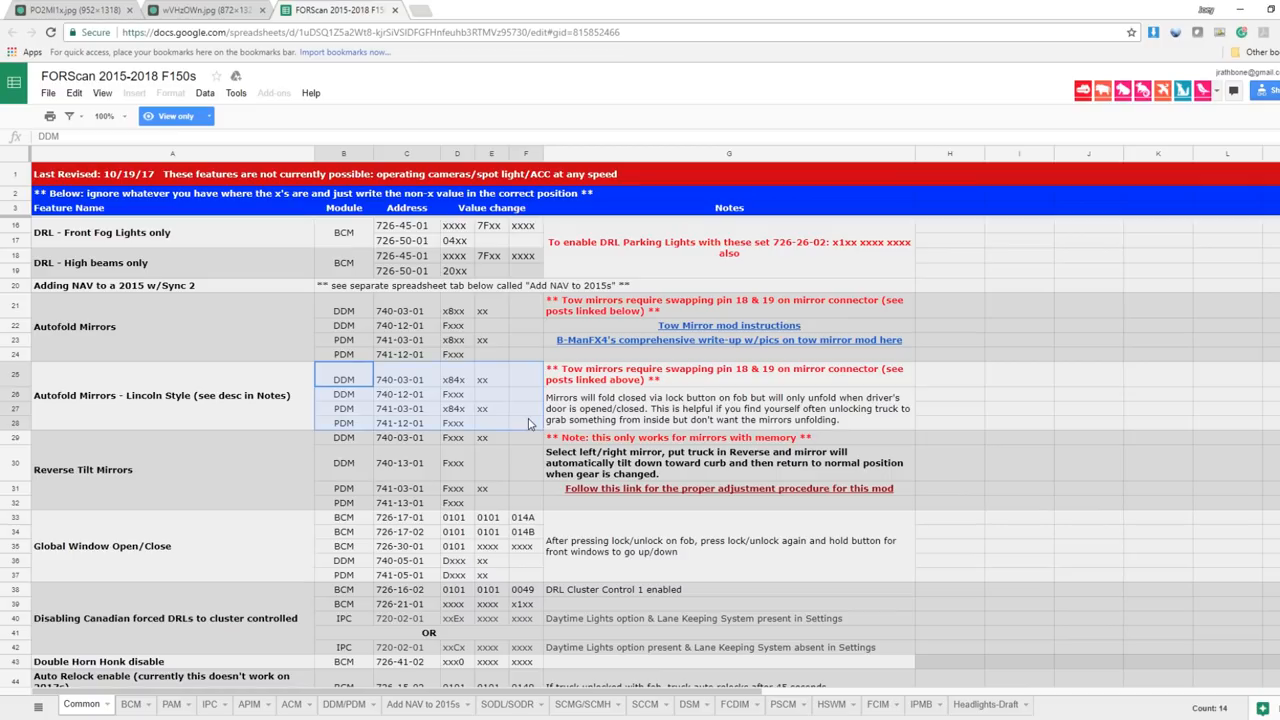
{"action": "left_click", "coordinate": [456, 380]}
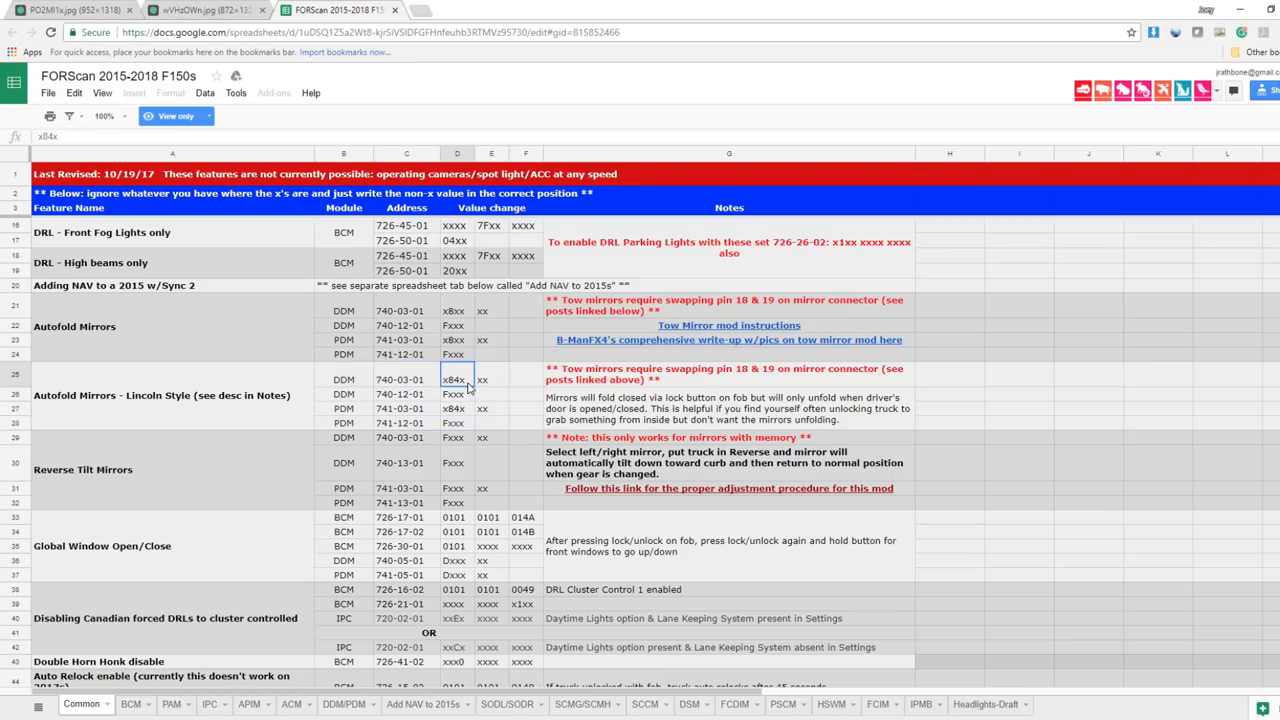
{"action": "left_click", "coordinate": [456, 408]}
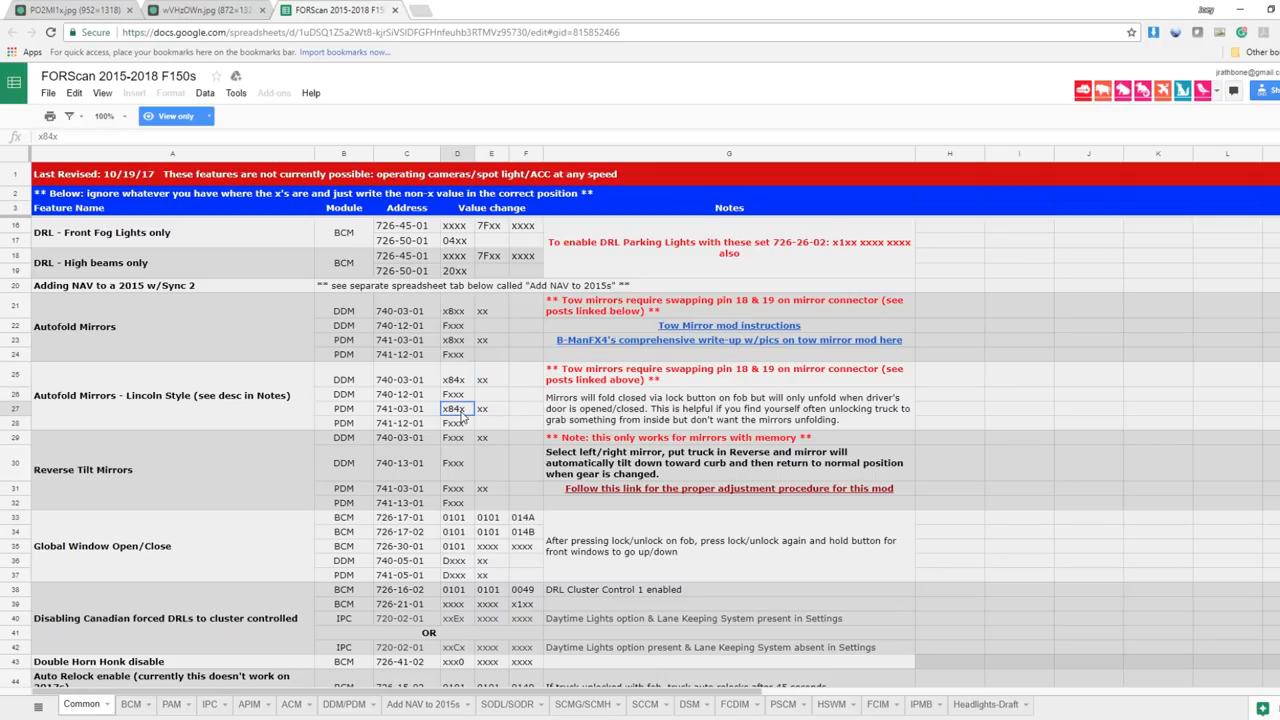
{"action": "left_click", "coordinate": [456, 422]}
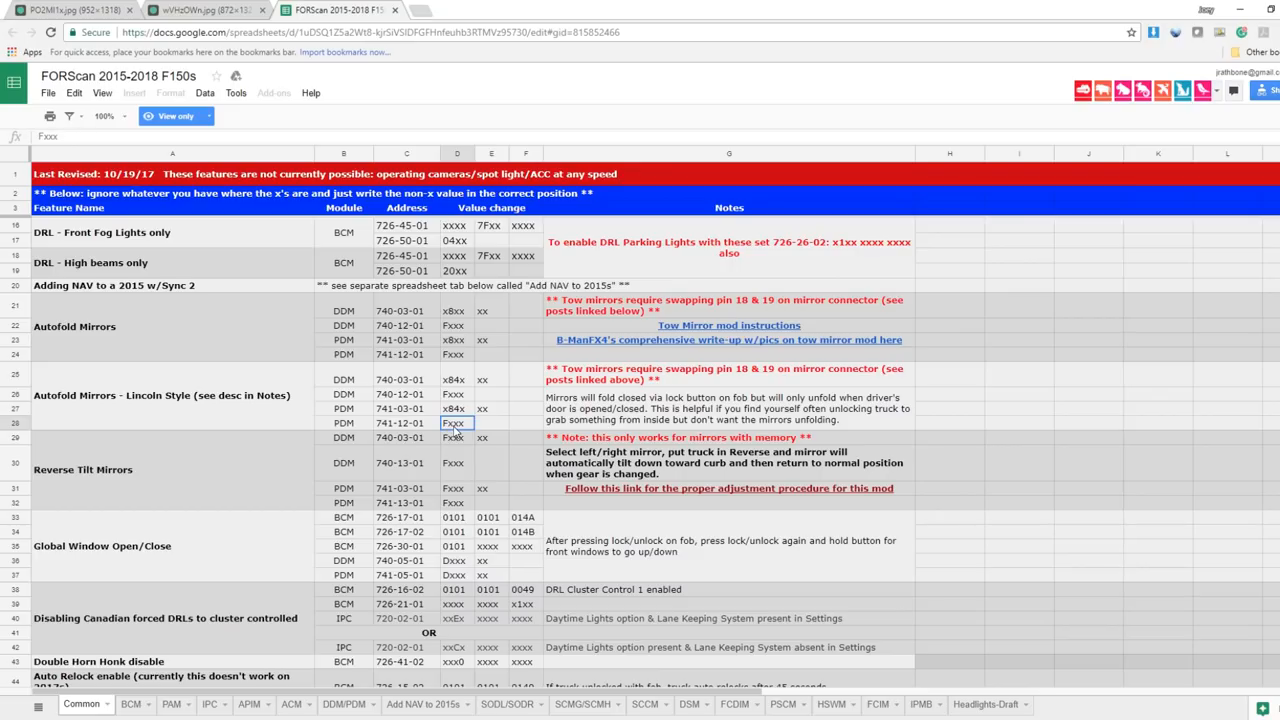
{"action": "mouse_move", "coordinate": [456, 432]}
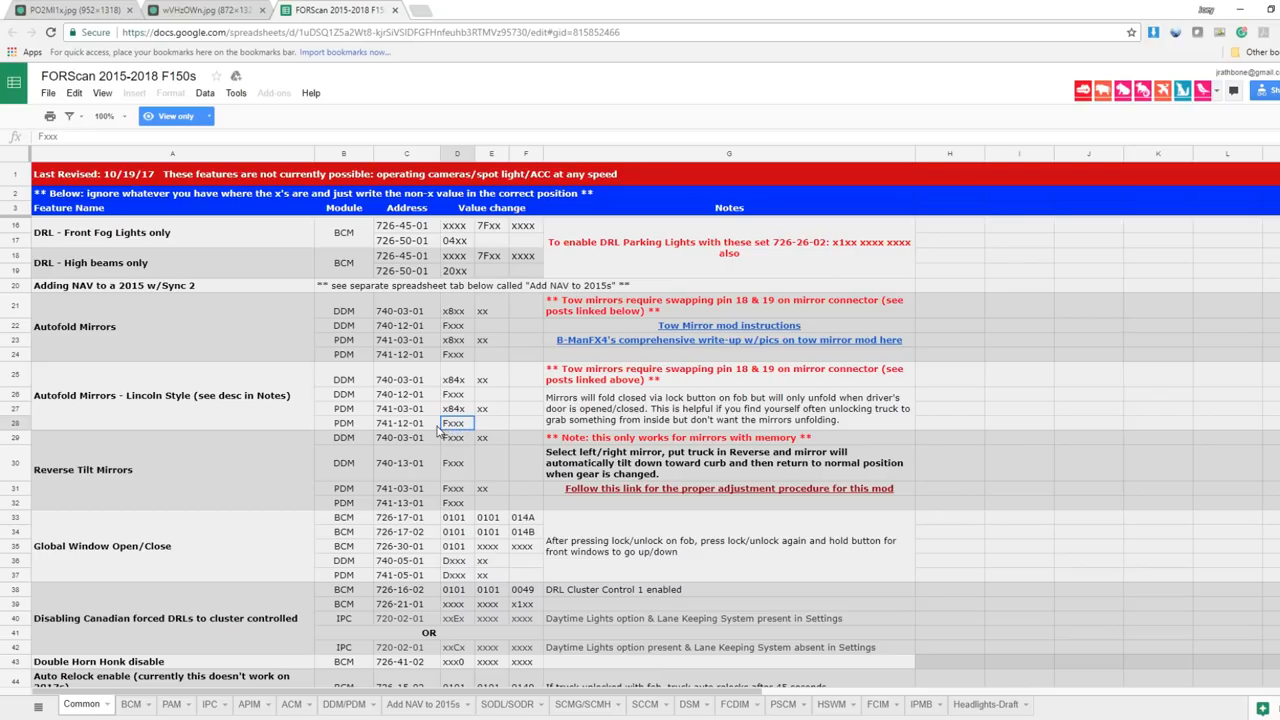